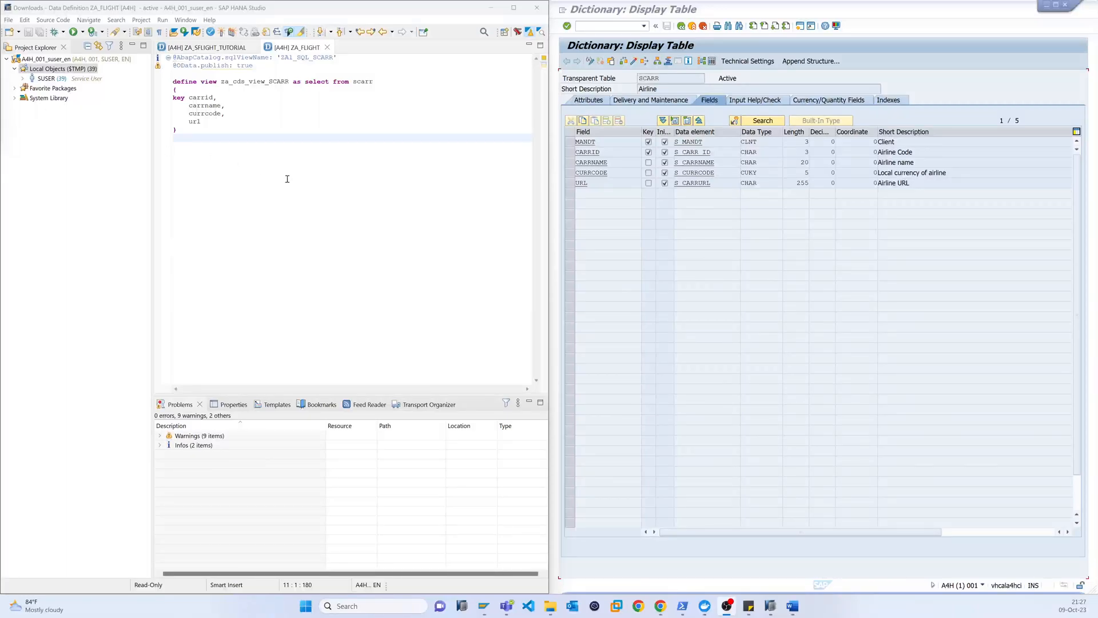
{"action": "mouse_move", "coordinate": [287, 183]}
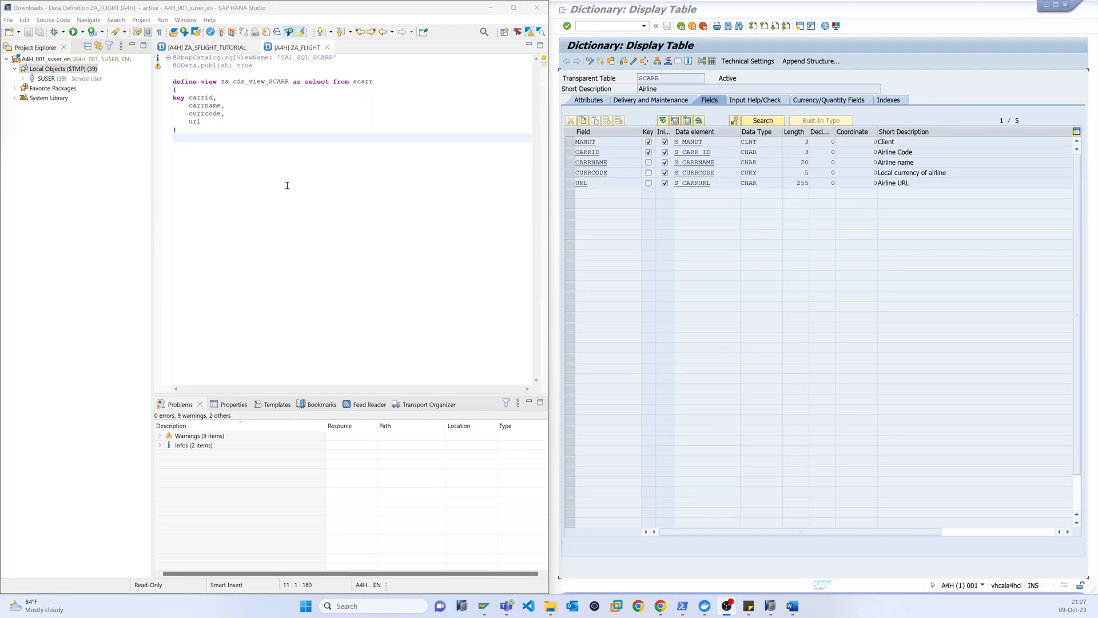
{"action": "mouse_move", "coordinate": [286, 192]}
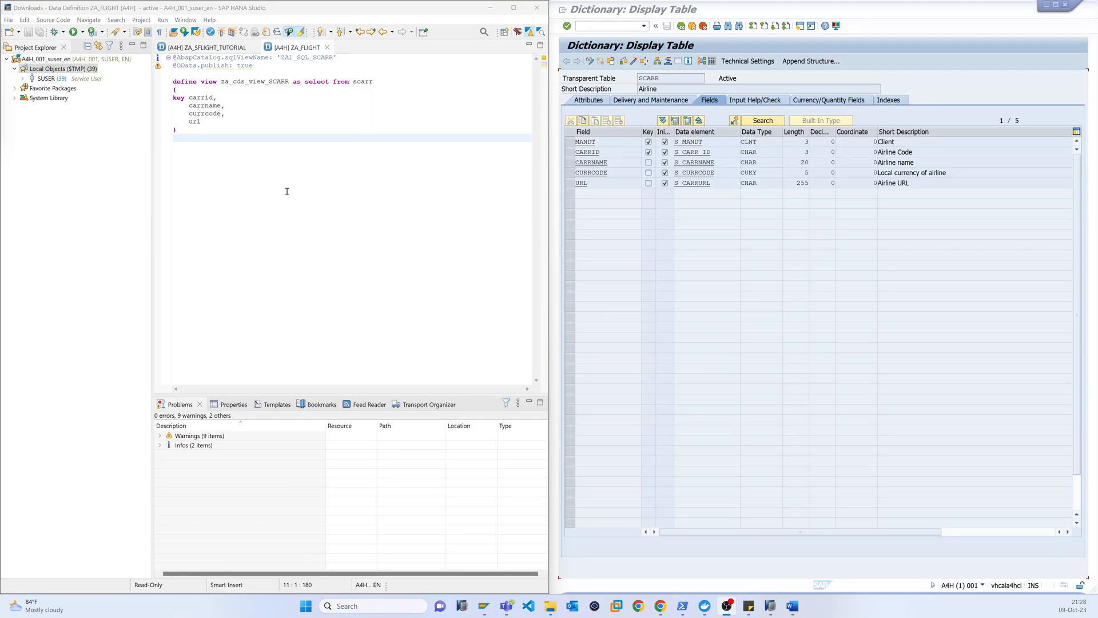
{"action": "mouse_move", "coordinate": [274, 209]}
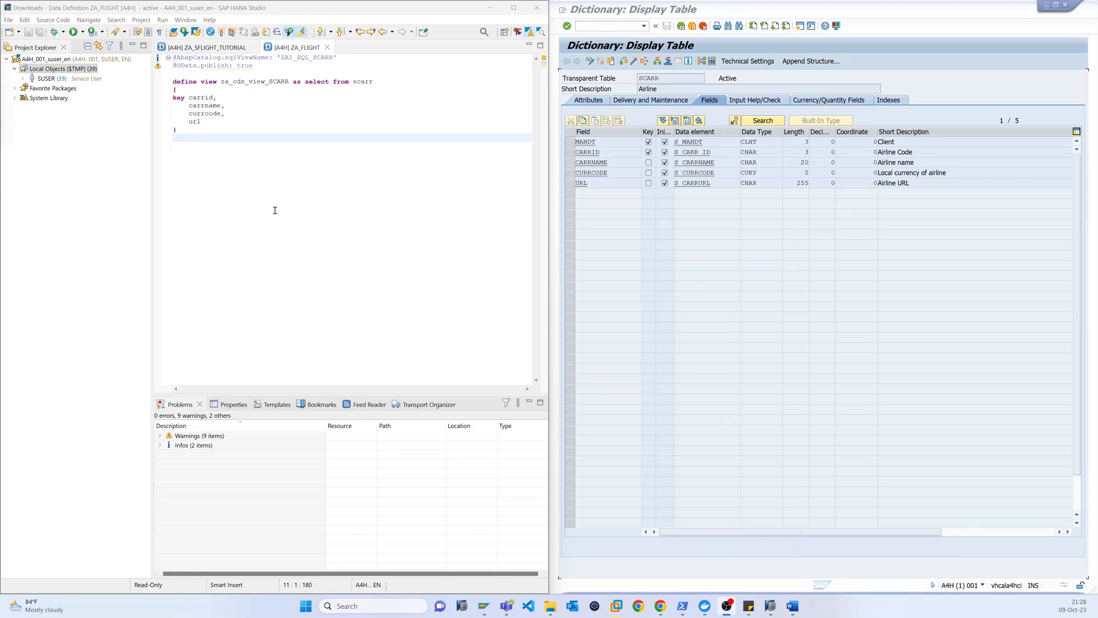
{"action": "mouse_move", "coordinate": [334, 199]}
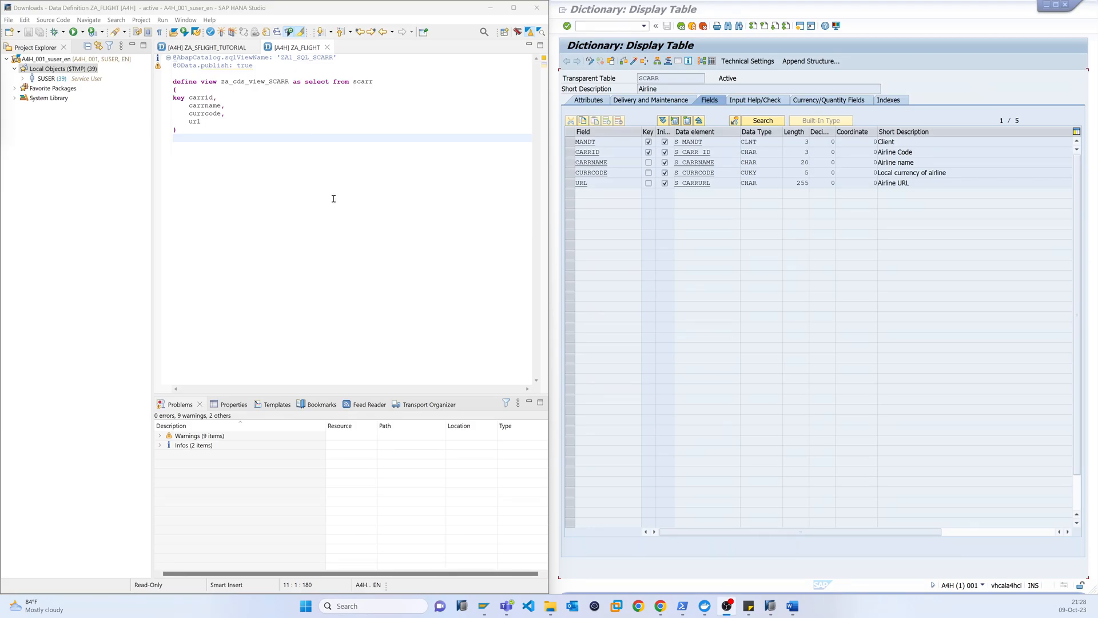
{"action": "mouse_move", "coordinate": [287, 121]}
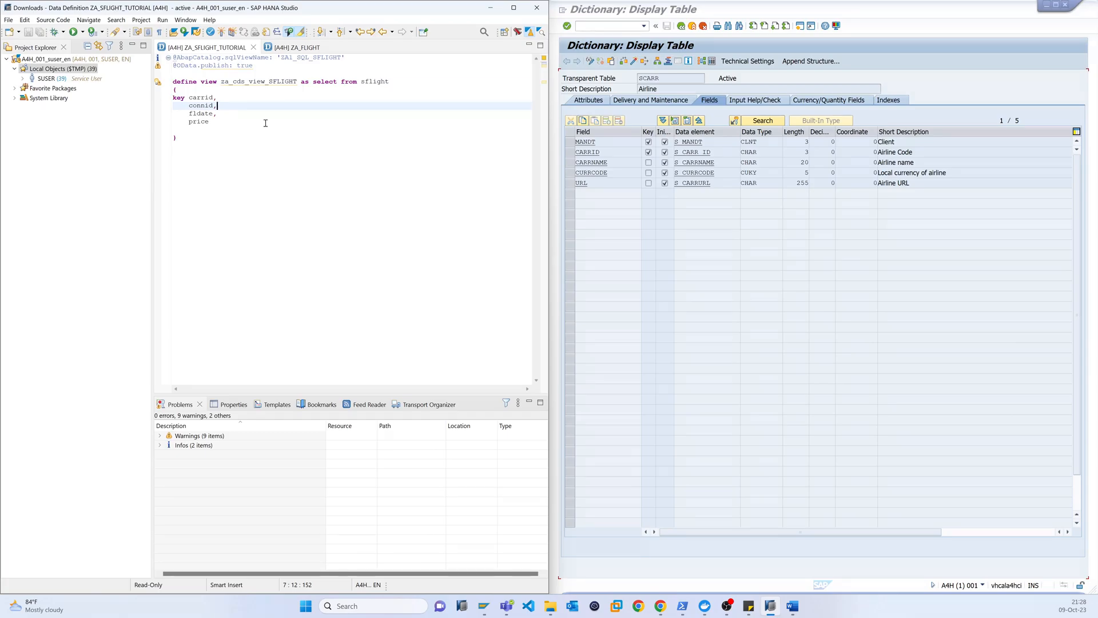
Expand SUSER > $TMP > Core Data Services > Data Definitions to list ZA_FLIGHT and ZA_SFLIGHT_TUTORIAL.
{"action": "left_click", "coordinate": [297, 48]}
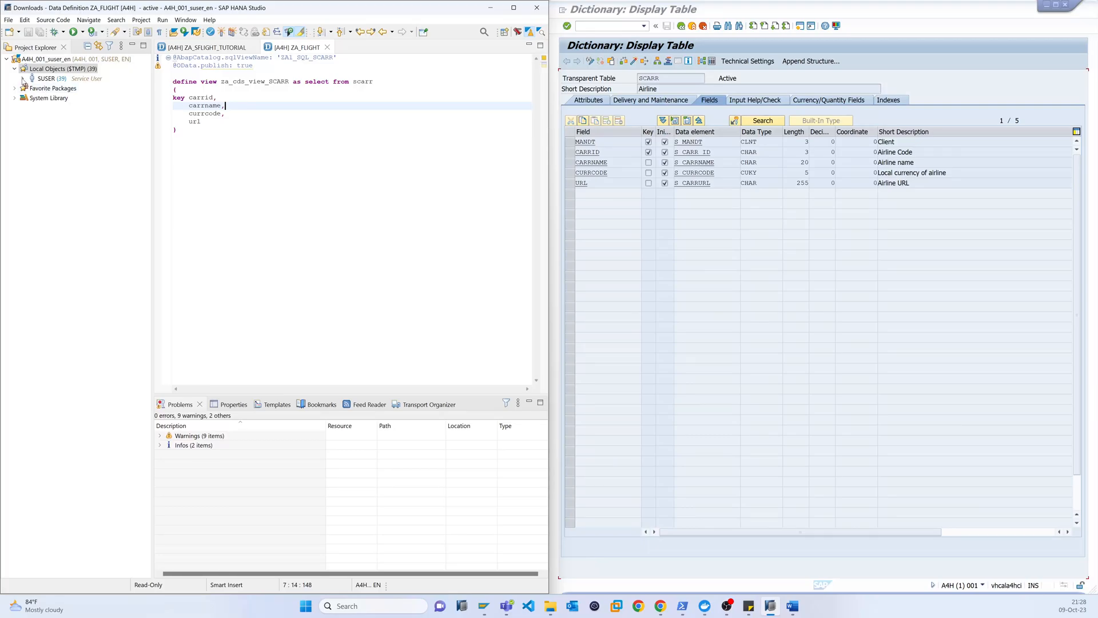
{"action": "left_click", "coordinate": [14, 78]}
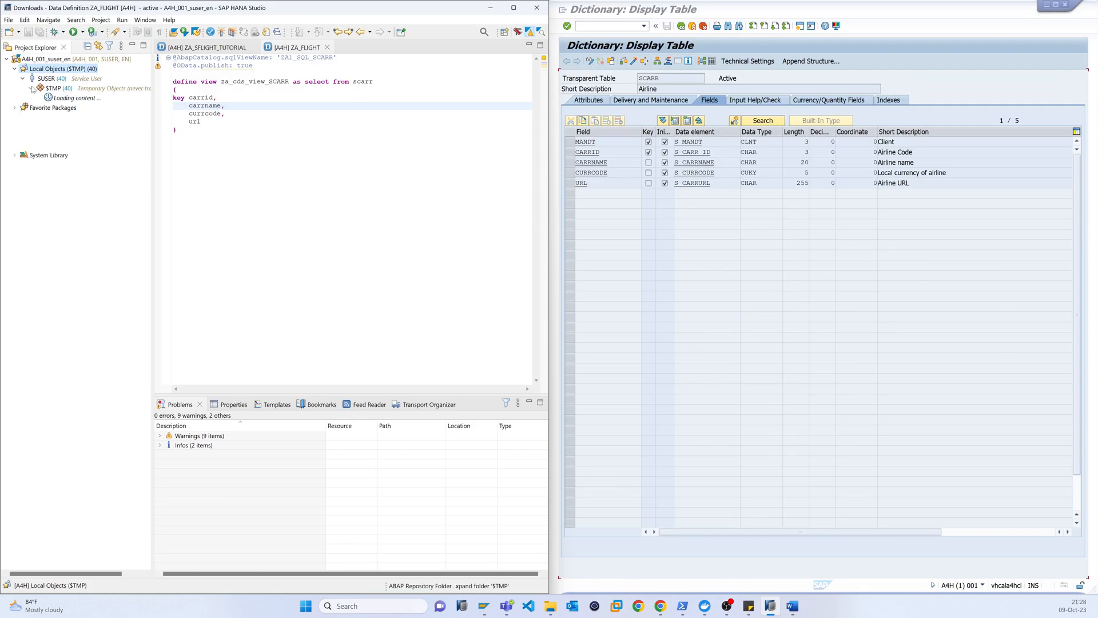
{"action": "left_click", "coordinate": [32, 89]}
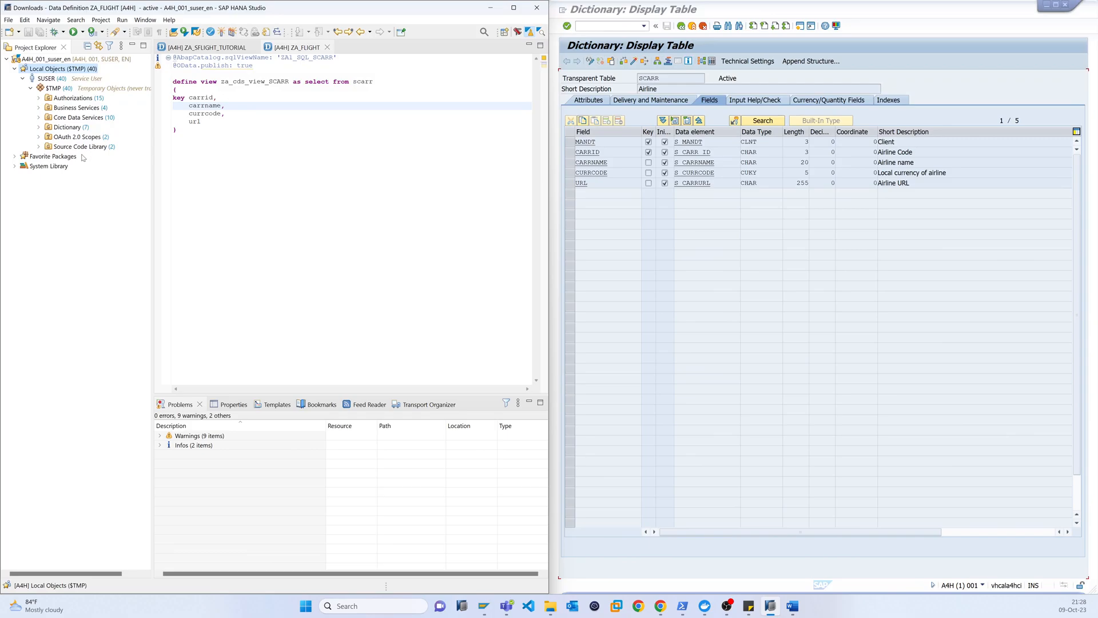
{"action": "left_click", "coordinate": [39, 117]}
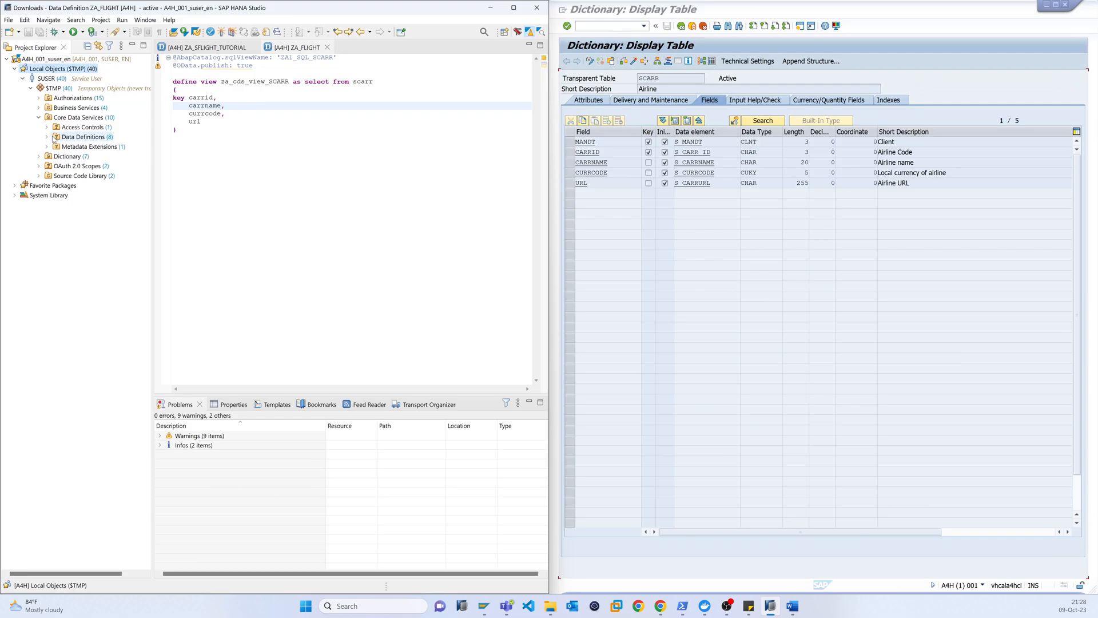
{"action": "left_click", "coordinate": [39, 137]}
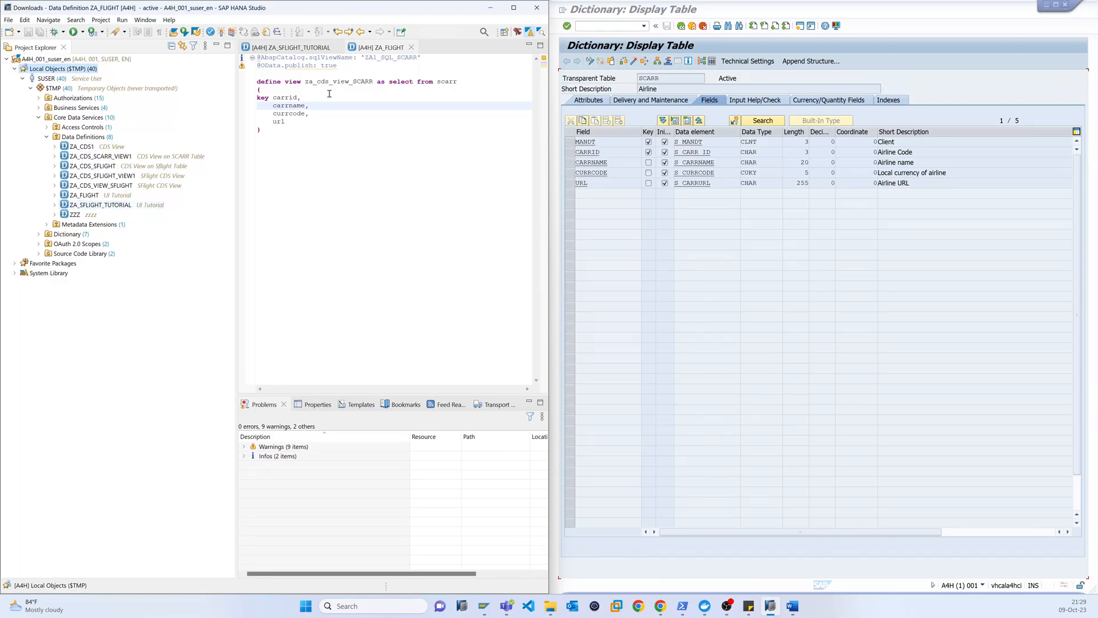
{"action": "mouse_move", "coordinate": [322, 105]}
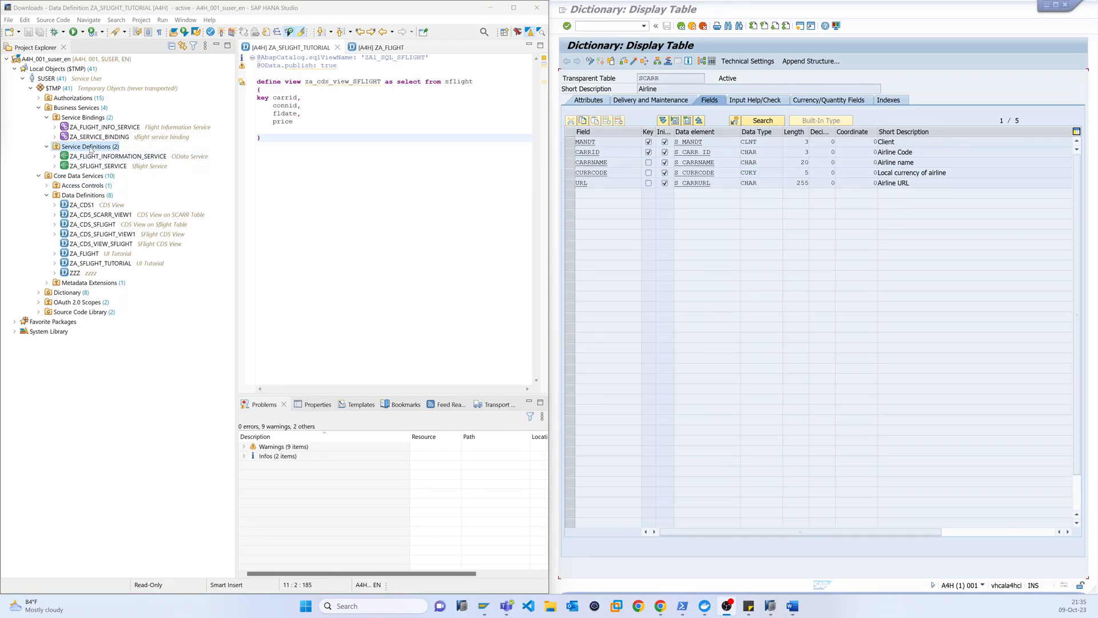
Start a new service definition za_zflight_service1 described 'Zflight data binding service' and continue to transport request.
{"action": "right_click", "coordinate": [73, 146]}
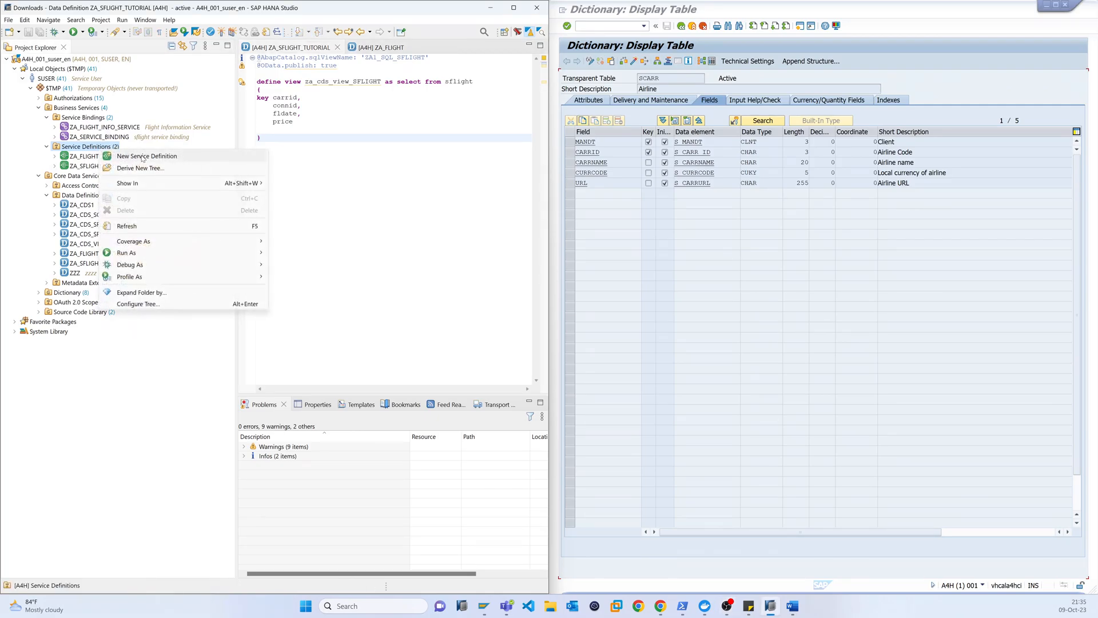
{"action": "left_click", "coordinate": [146, 156]}
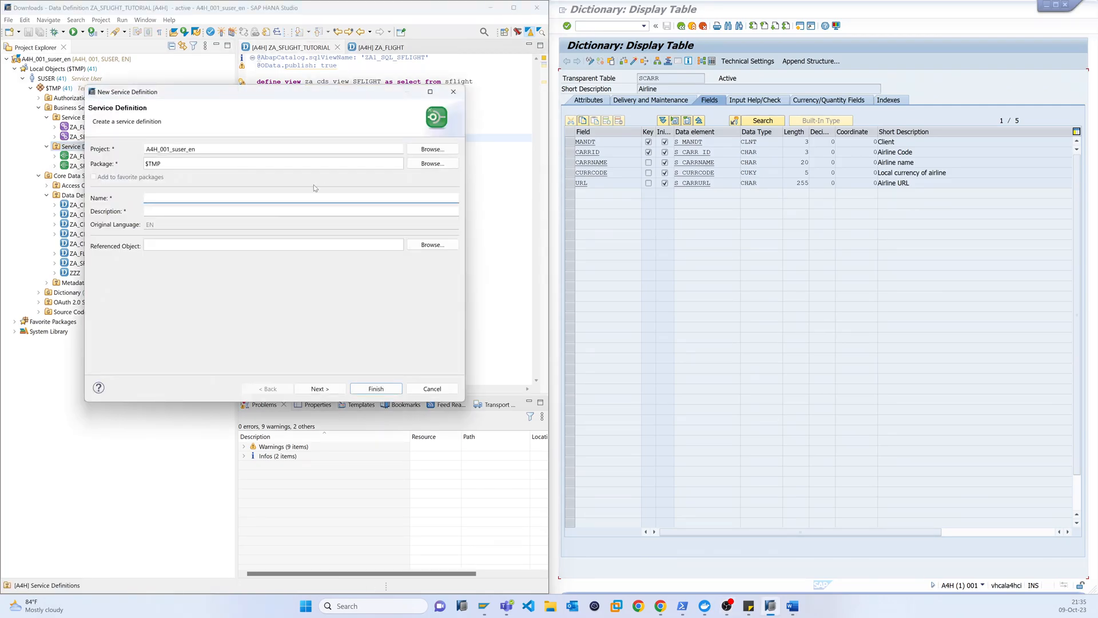
{"action": "type", "text": "za_zflight_service1"}
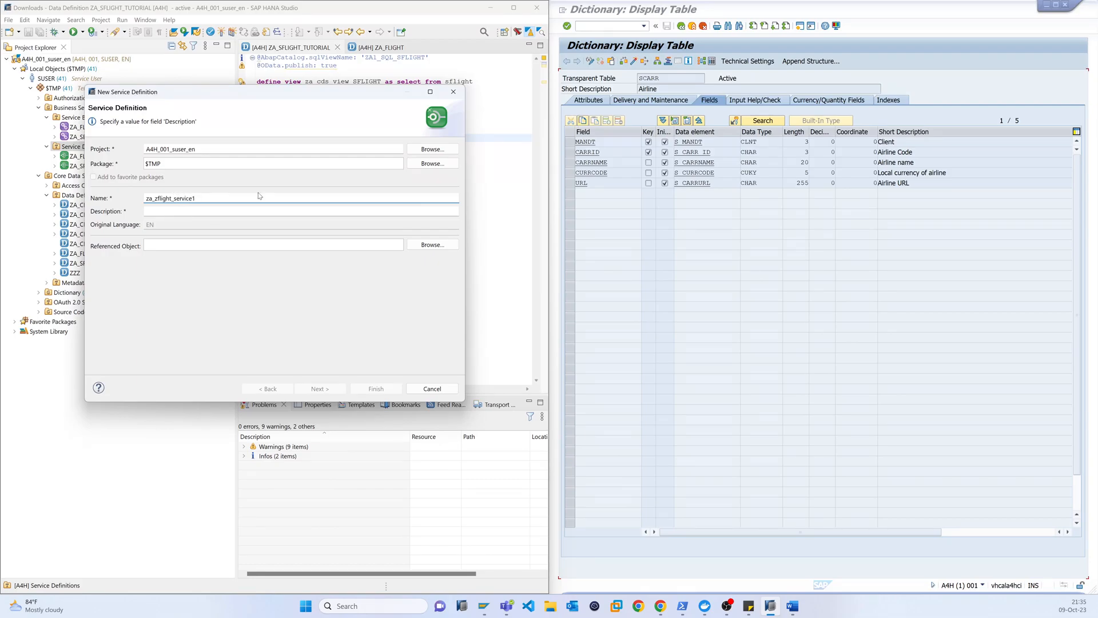
{"action": "left_click", "coordinate": [199, 210]}
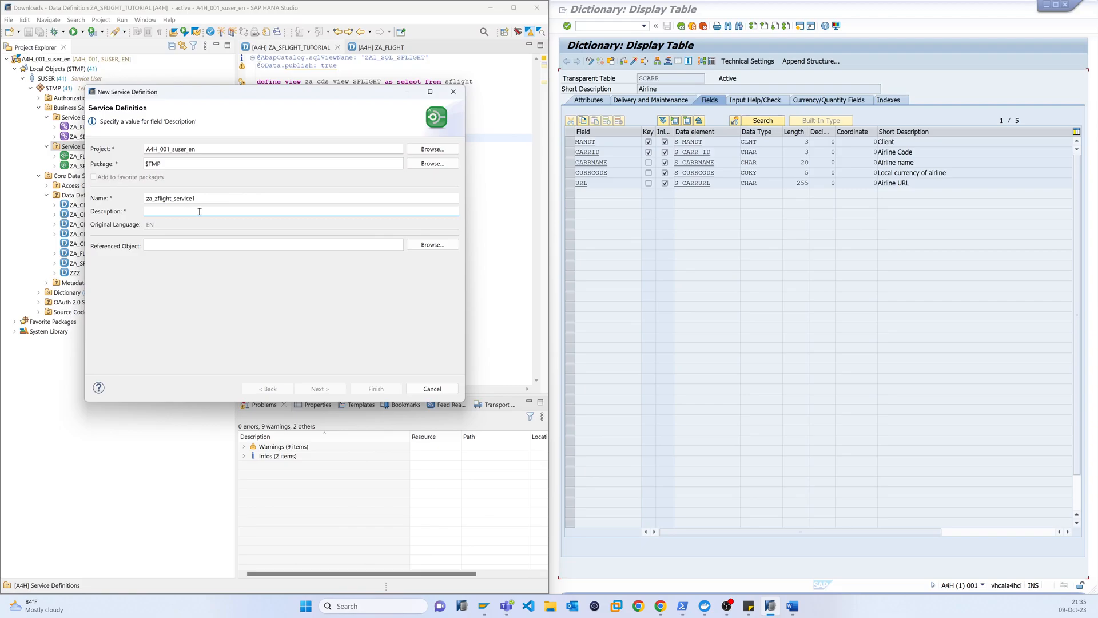
{"action": "type", "text": "z"}
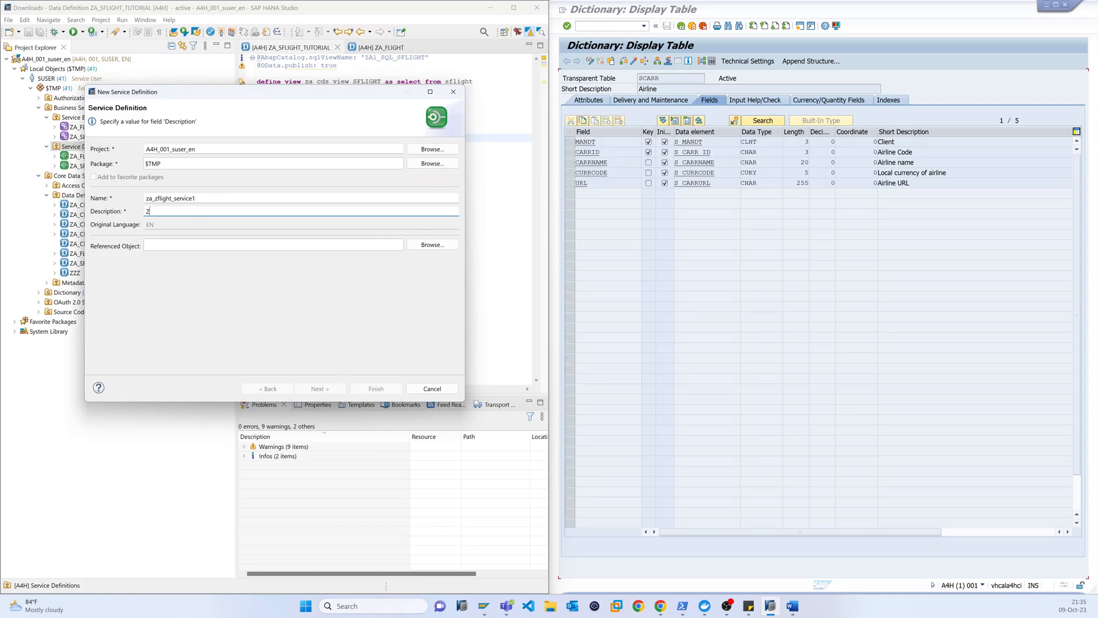
{"action": "type", "text": "flight data bin"}
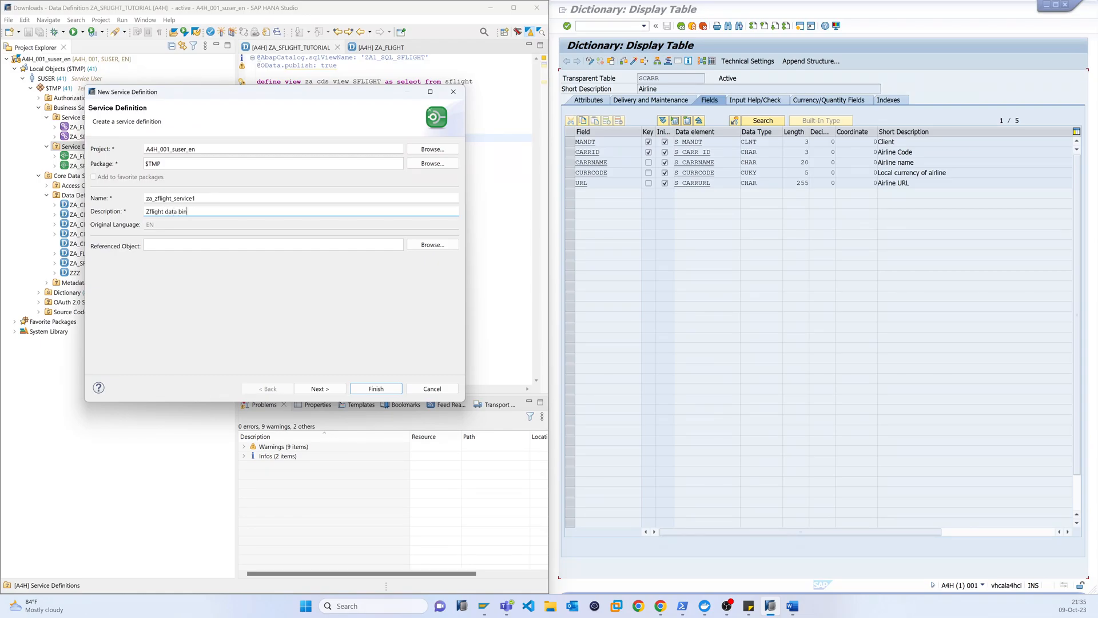
{"action": "type", "text": "ding service"}
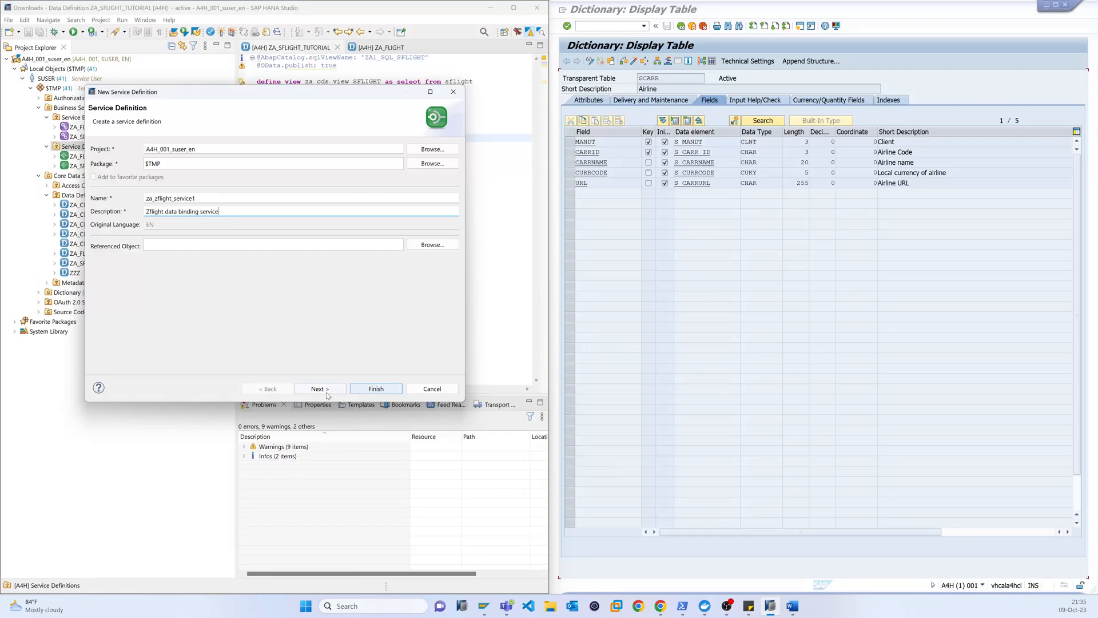
{"action": "left_click", "coordinate": [319, 389]}
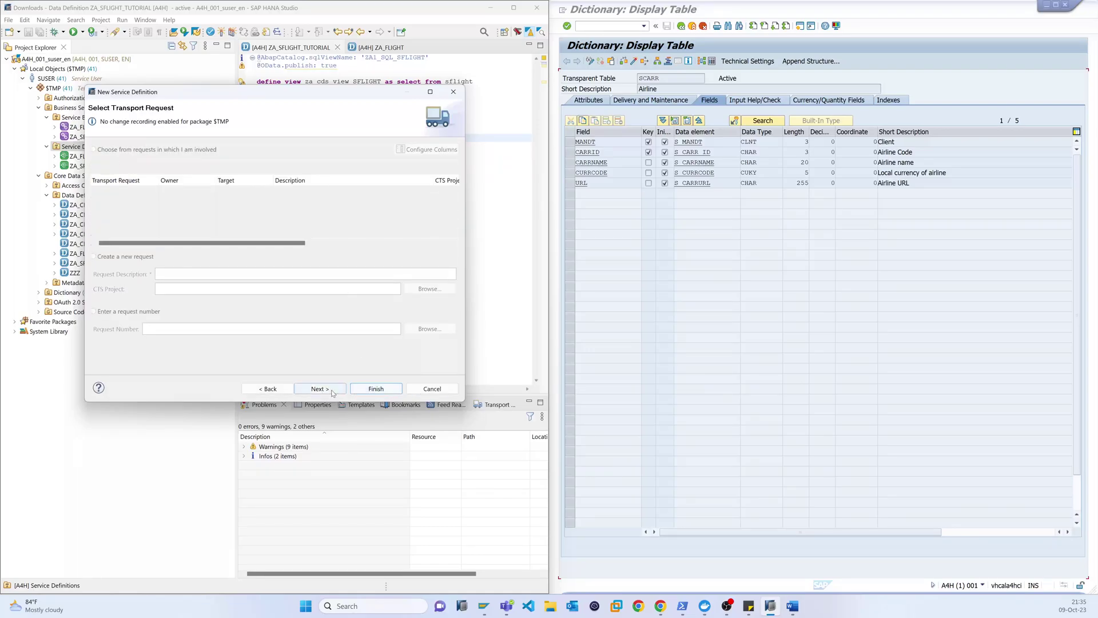
Finish the wizard with the Define Service template, creating ZA_ZFLIGHT_SERVICE1.
{"action": "left_click", "coordinate": [319, 389]}
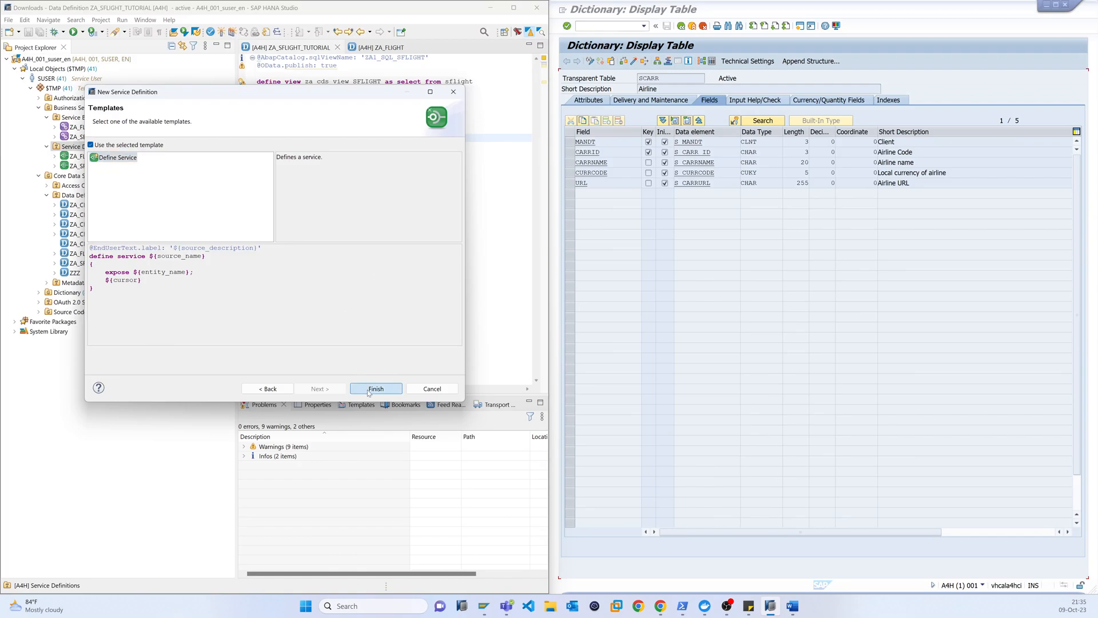
{"action": "left_click", "coordinate": [376, 389]}
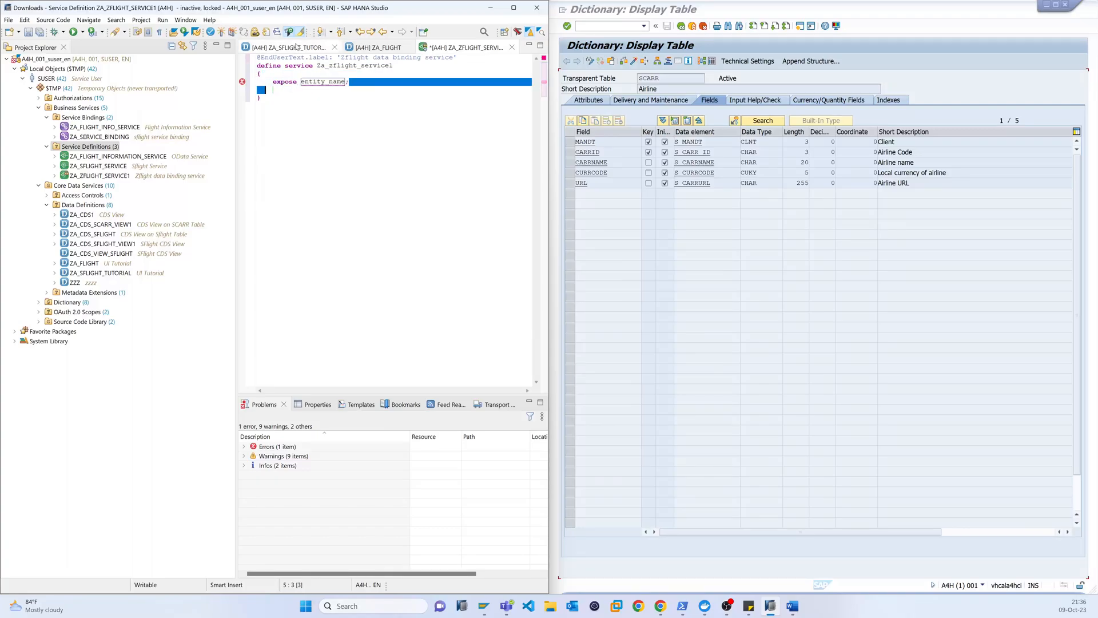
Make ZA_ZFLIGHT_SERVICE1 expose za_cds_view_SFLIGHT and za_cds_view_SCARR instead of the template entity_name.
{"action": "left_click", "coordinate": [287, 47]}
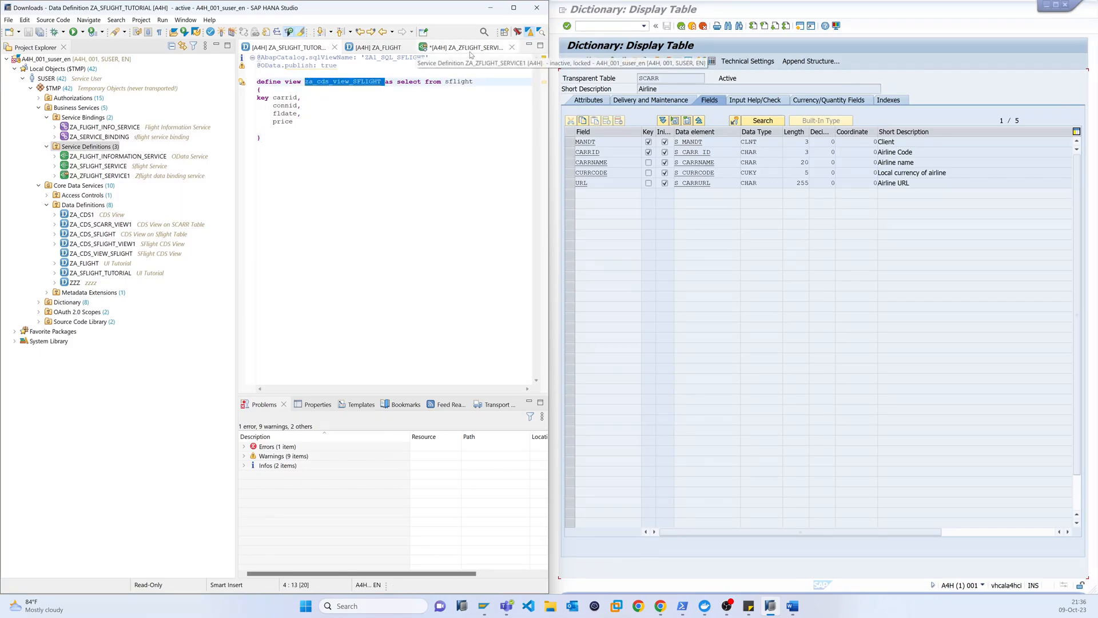
{"action": "left_click", "coordinate": [469, 47]}
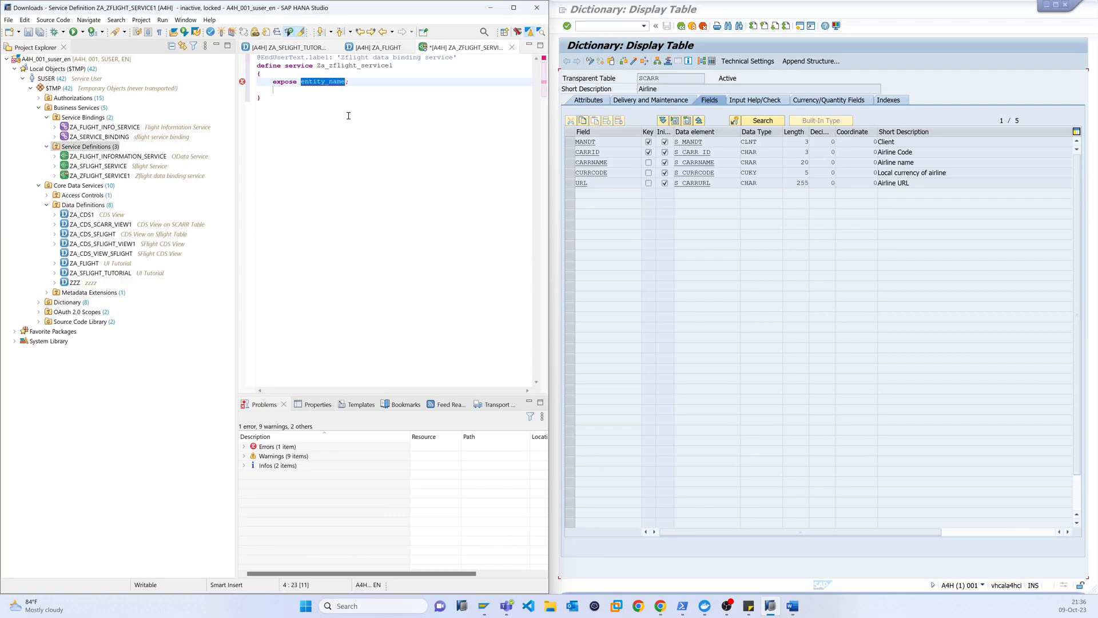
{"action": "type", "text": "za_cds_view_SFLIGHT"}
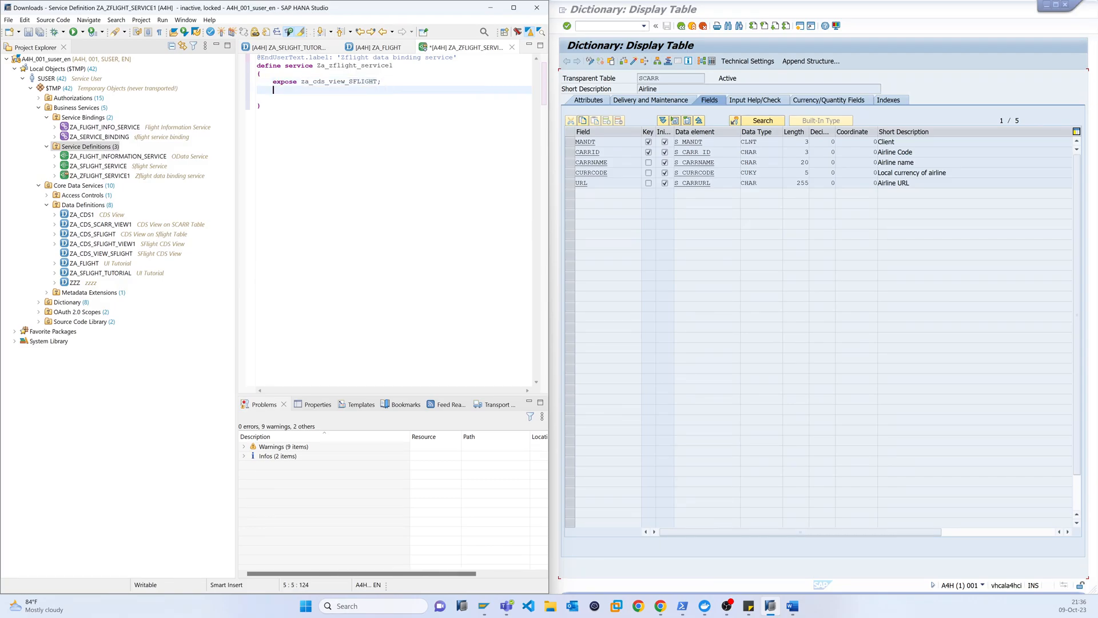
{"action": "type", "text": "expose za_cds_view_SFLIGHT;"}
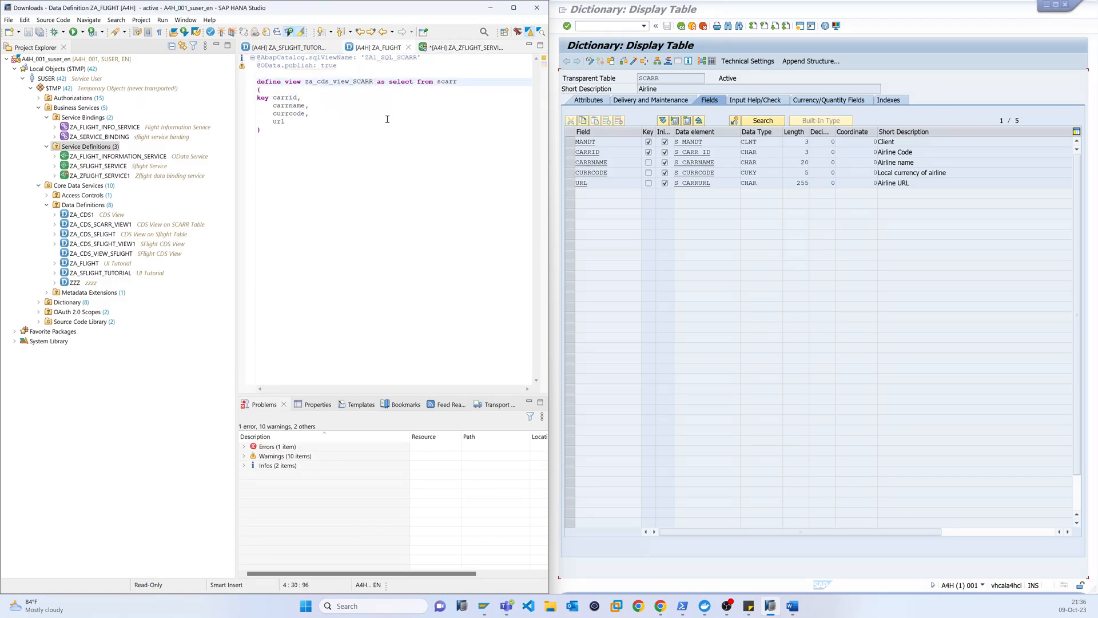
{"action": "double_click", "coordinate": [363, 82]}
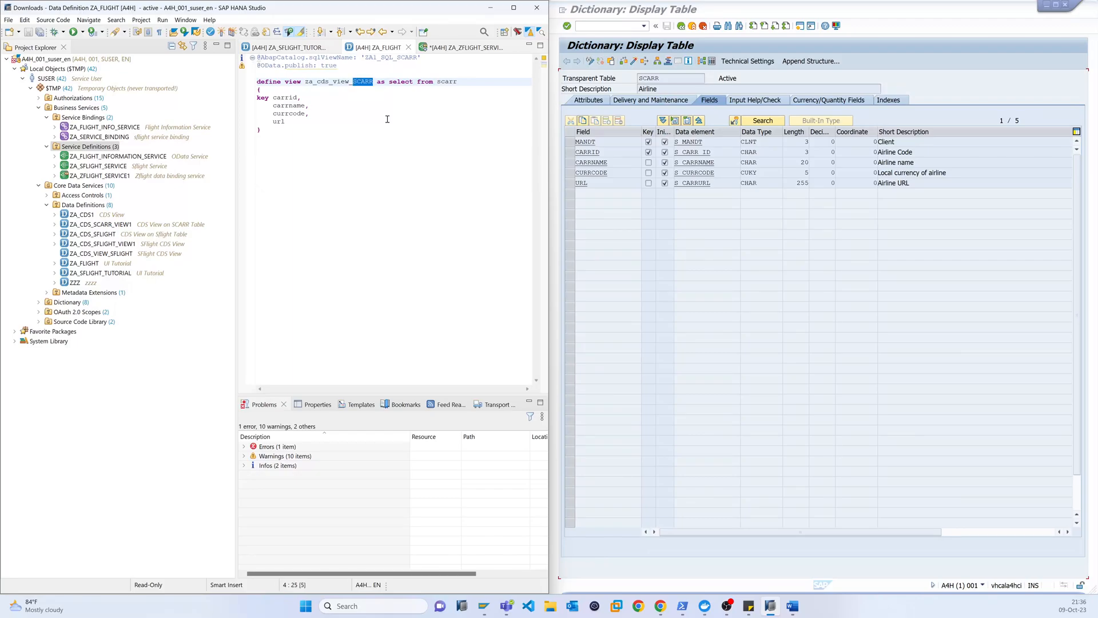
{"action": "left_click", "coordinate": [468, 47]}
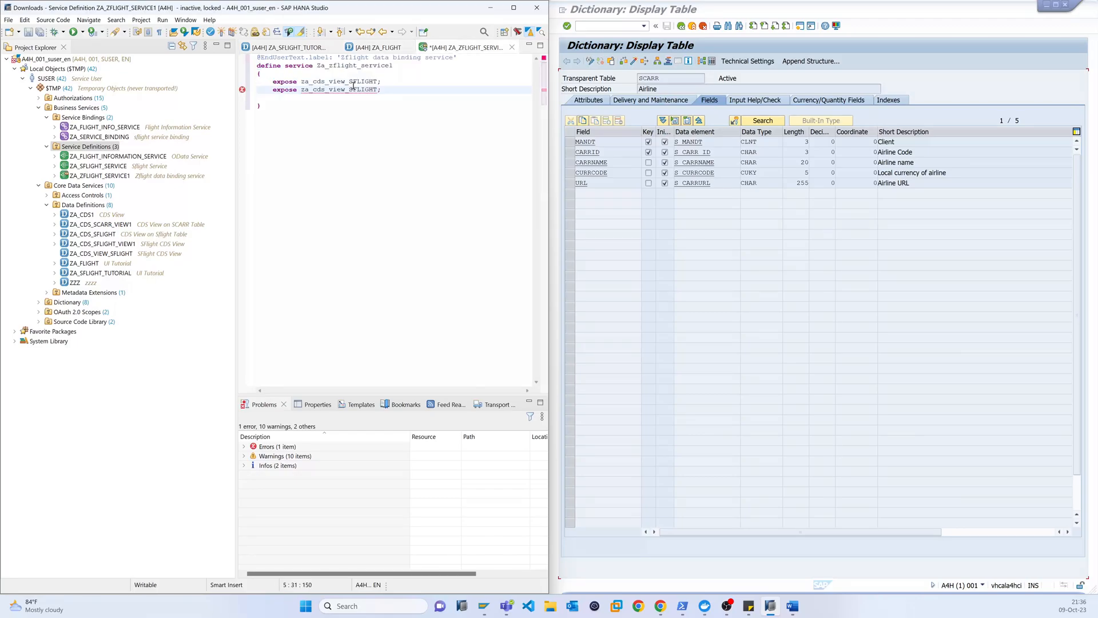
{"action": "double_click", "coordinate": [366, 89]}
{"action": "type", "text": "CARR"}
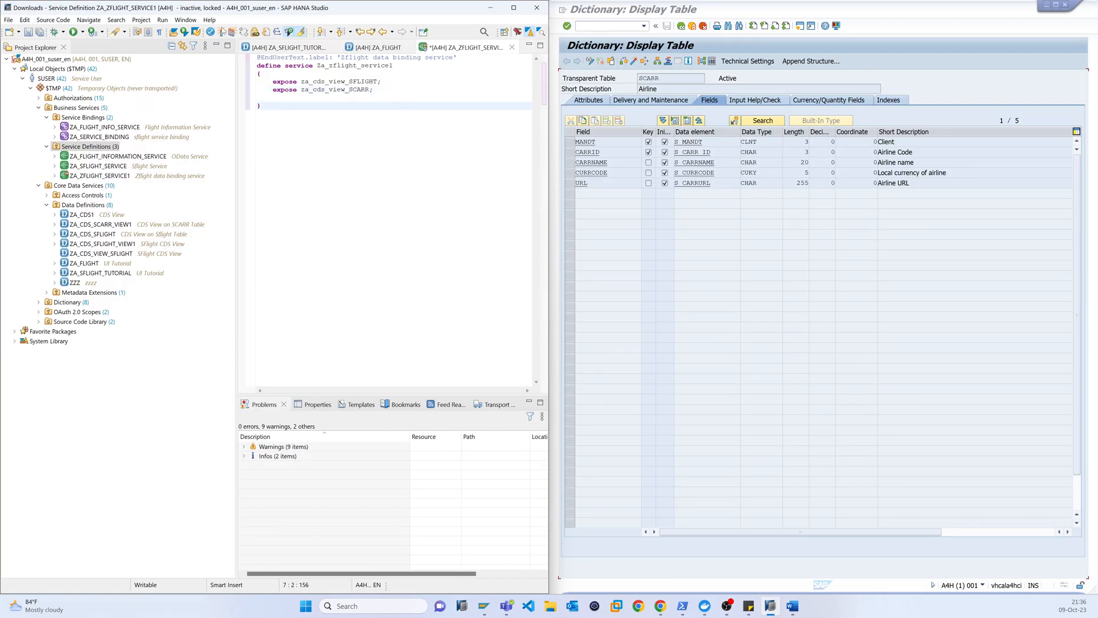
Activate the service definition with Ctrl+F3 and select ZA_ZFLIGHT_SERVICE1 in Project Explorer.
{"action": "key", "text": "Ctrl+F3"}
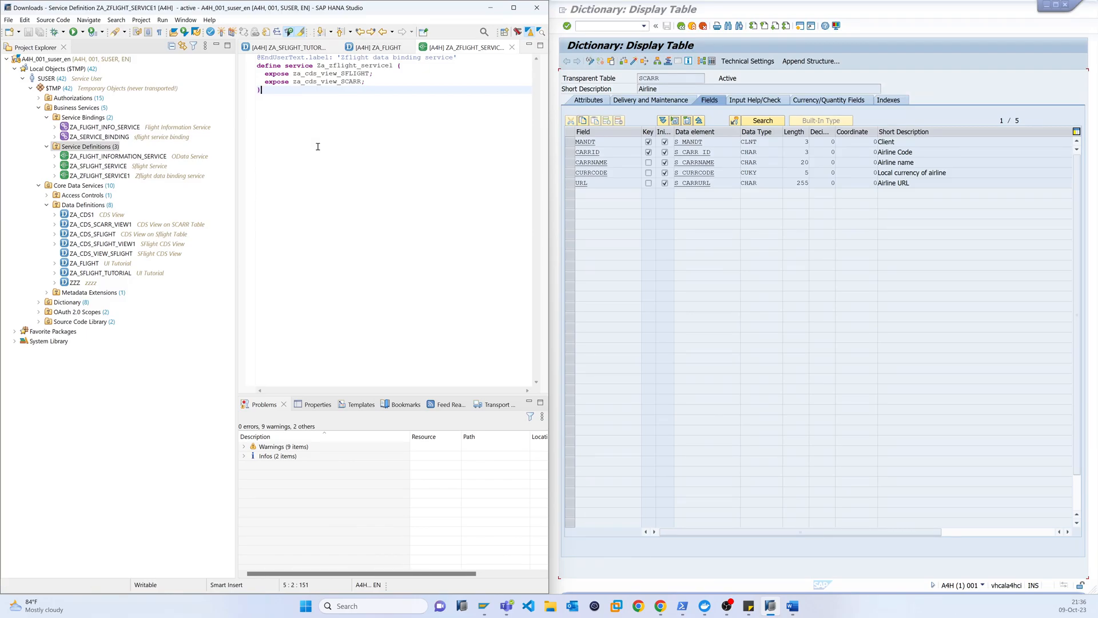
{"action": "mouse_move", "coordinate": [315, 148]}
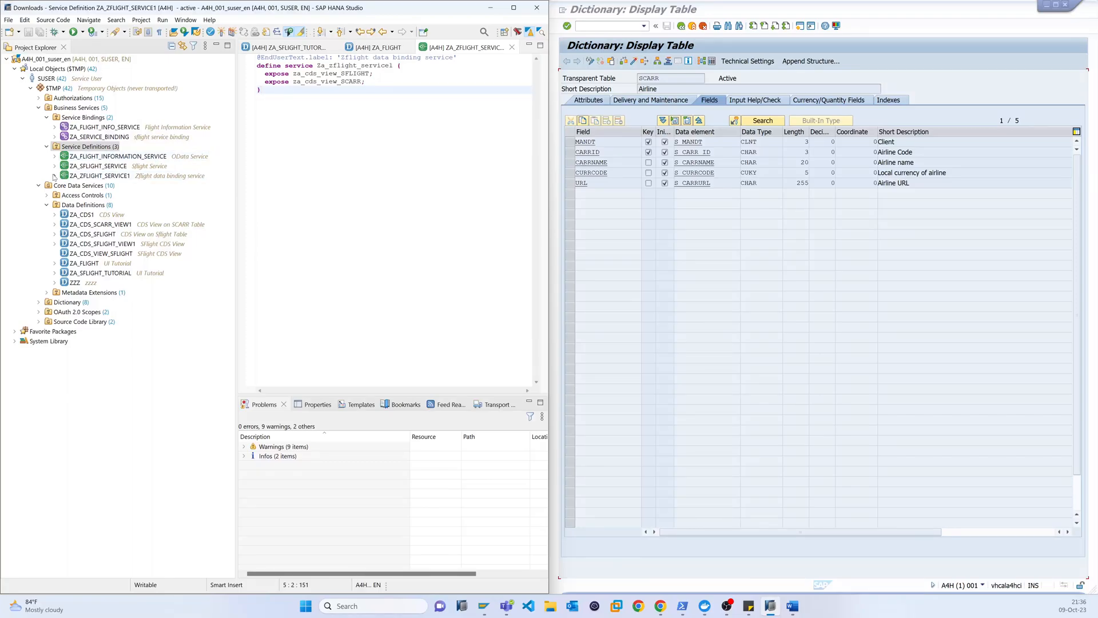
{"action": "left_click", "coordinate": [86, 177]}
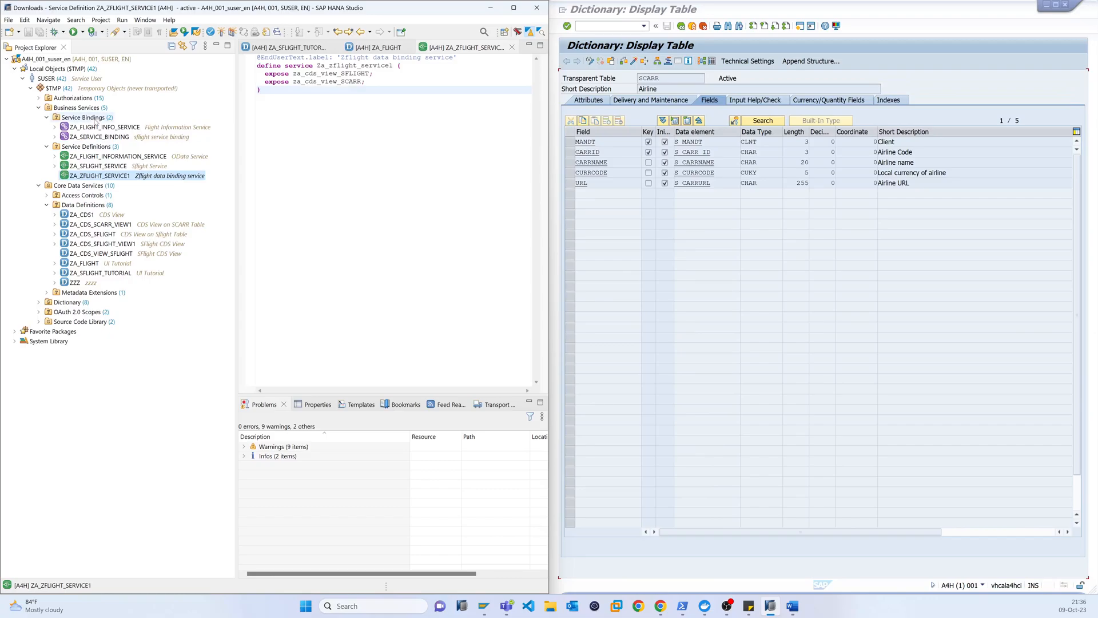
Start the New Service Binding wizard from ZA_ZFLIGHT_SERVICE1's context menu.
{"action": "right_click", "coordinate": [91, 175]}
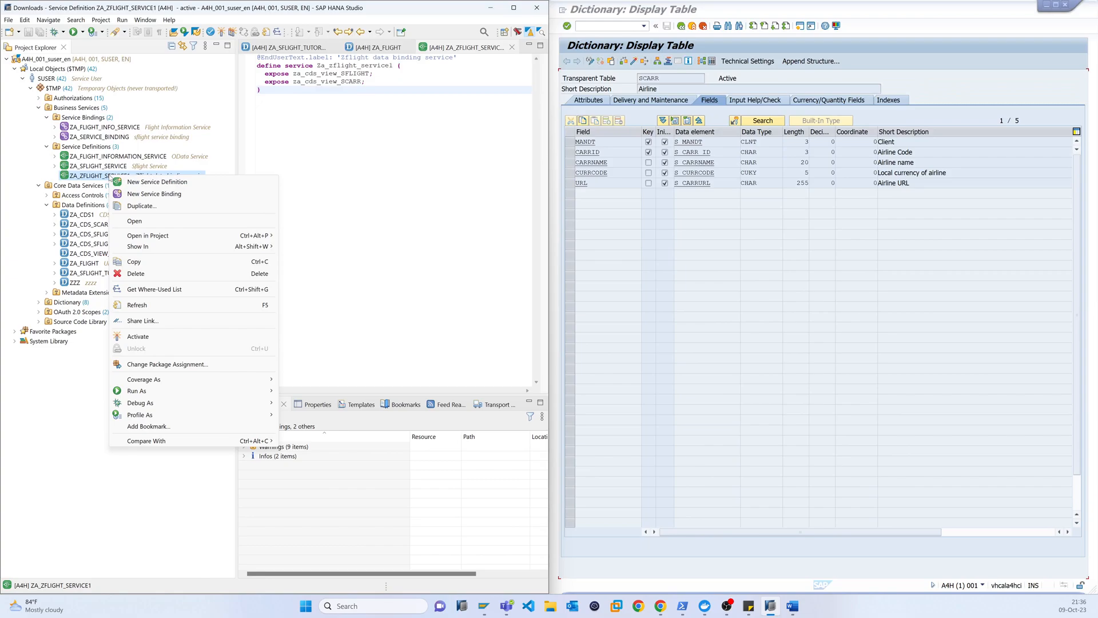
{"action": "mouse_move", "coordinate": [153, 193]}
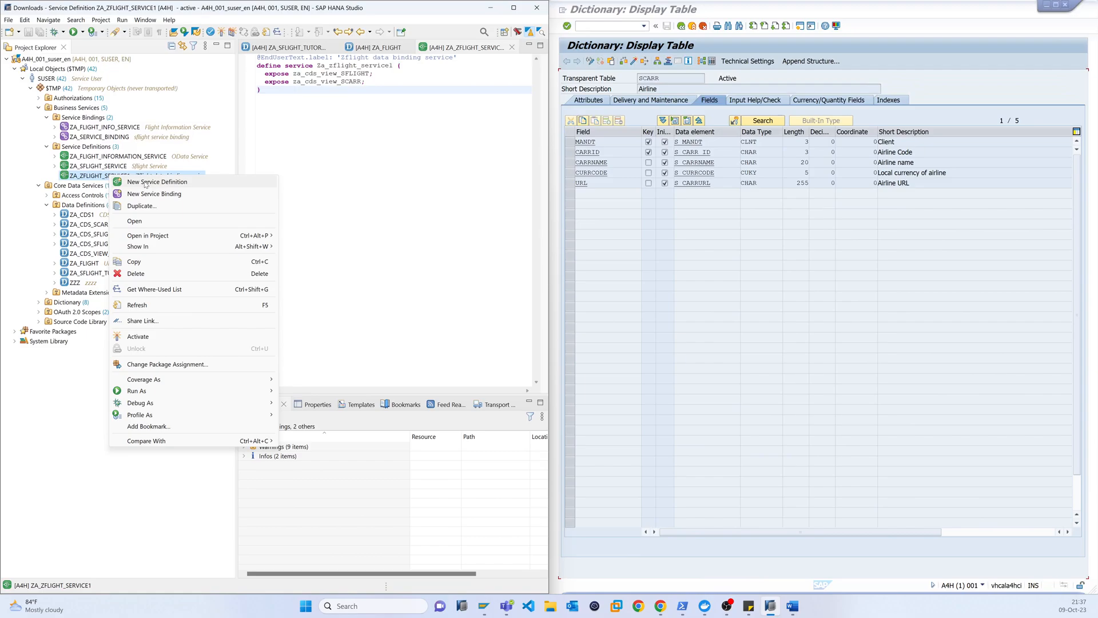
{"action": "left_click", "coordinate": [153, 193]}
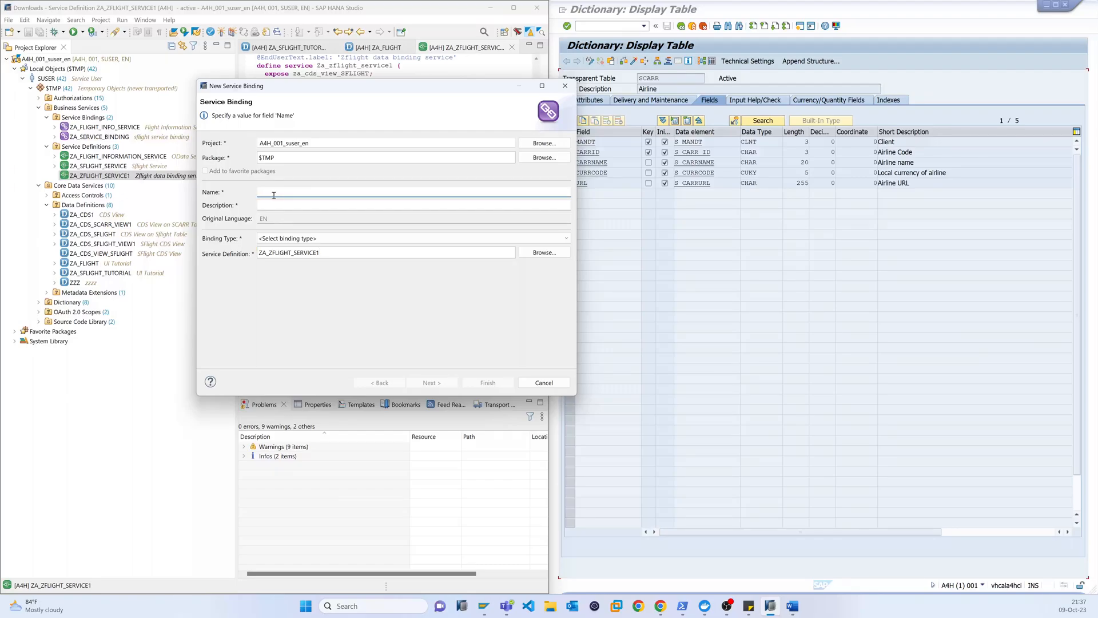
Name the binding za_flight_service_info with description 'Sflight flight information'.
{"action": "type", "text": "za_s"}
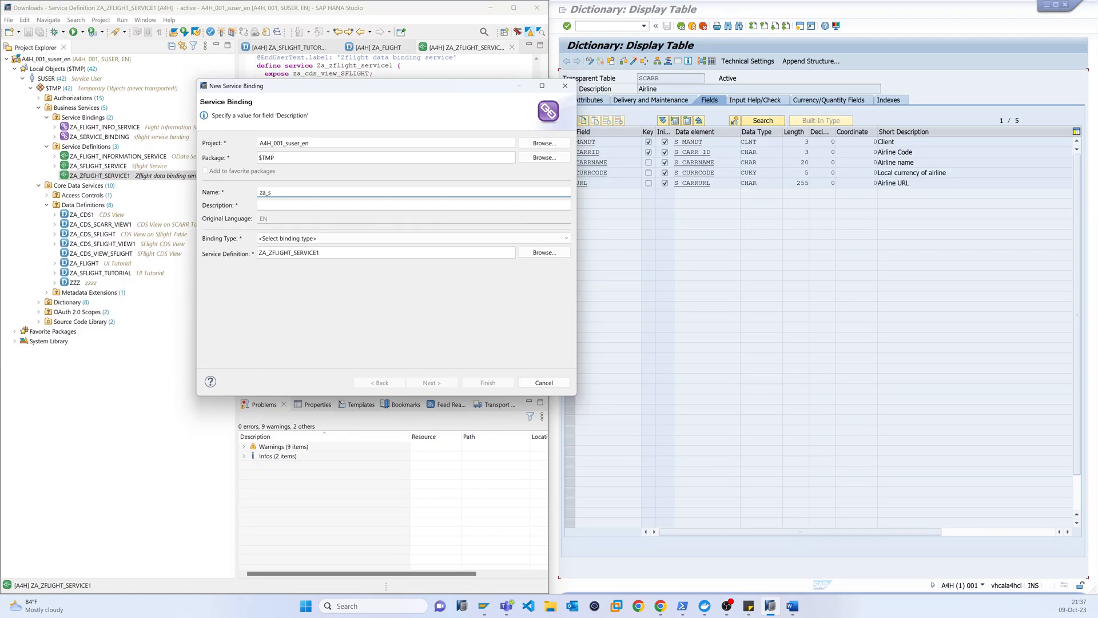
{"action": "key", "text": "BackSpace"}
{"action": "type", "text": "flight_service"}
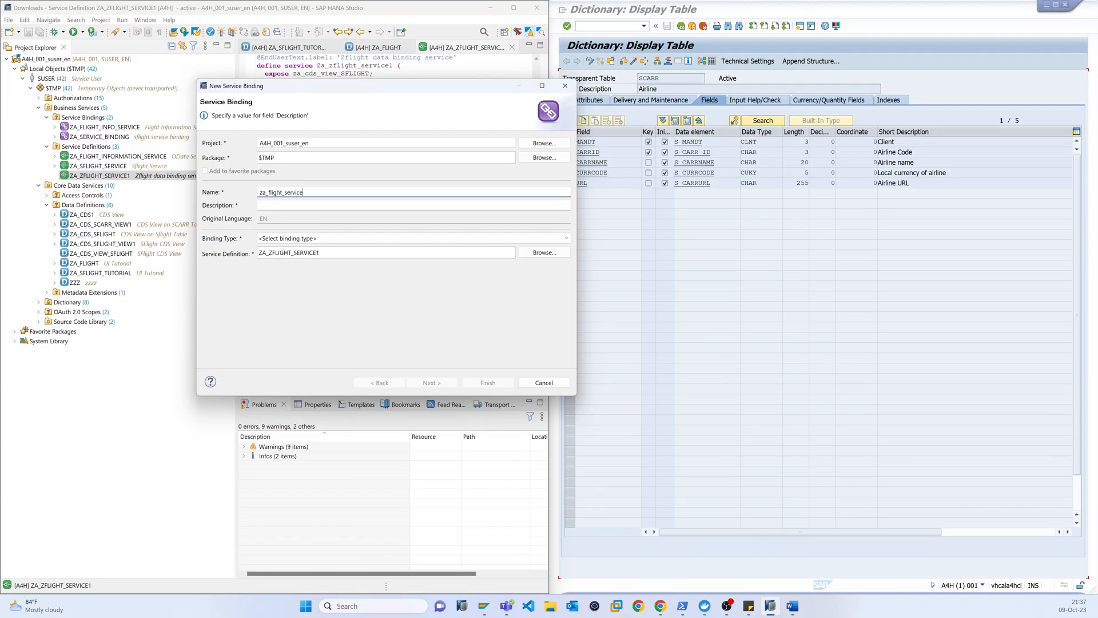
{"action": "type", "text": "_"}
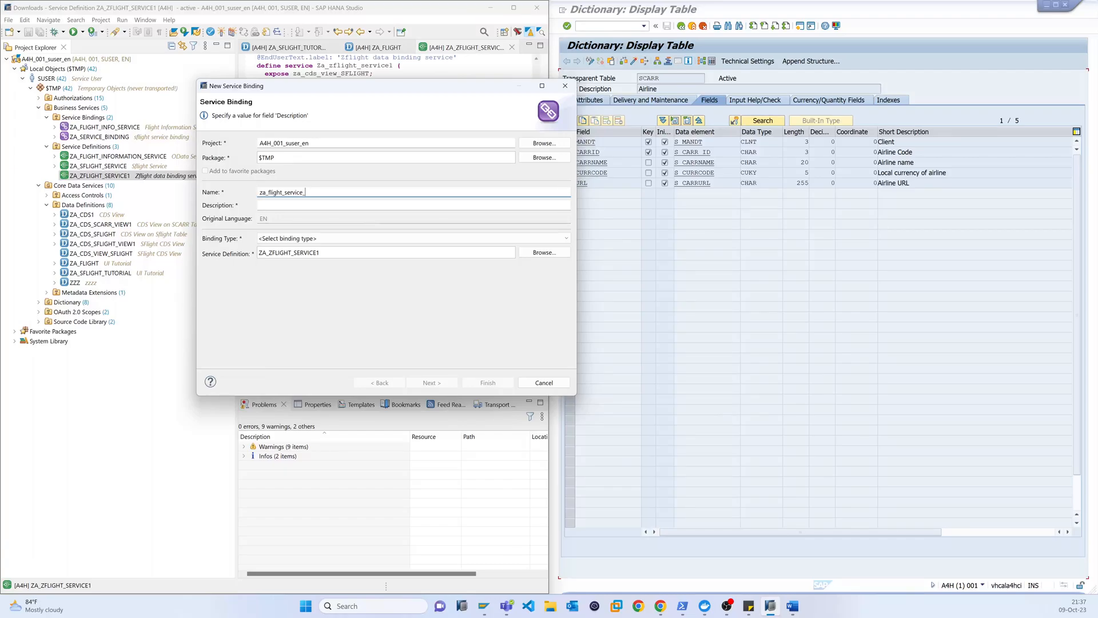
{"action": "type", "text": "info"}
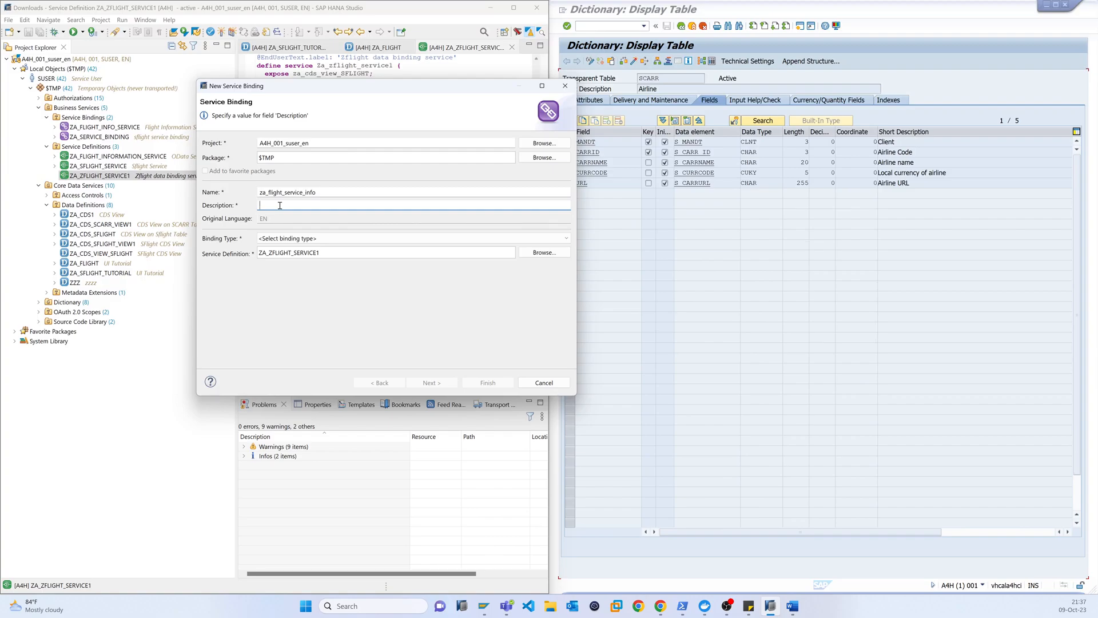
{"action": "type", "text": "s"}
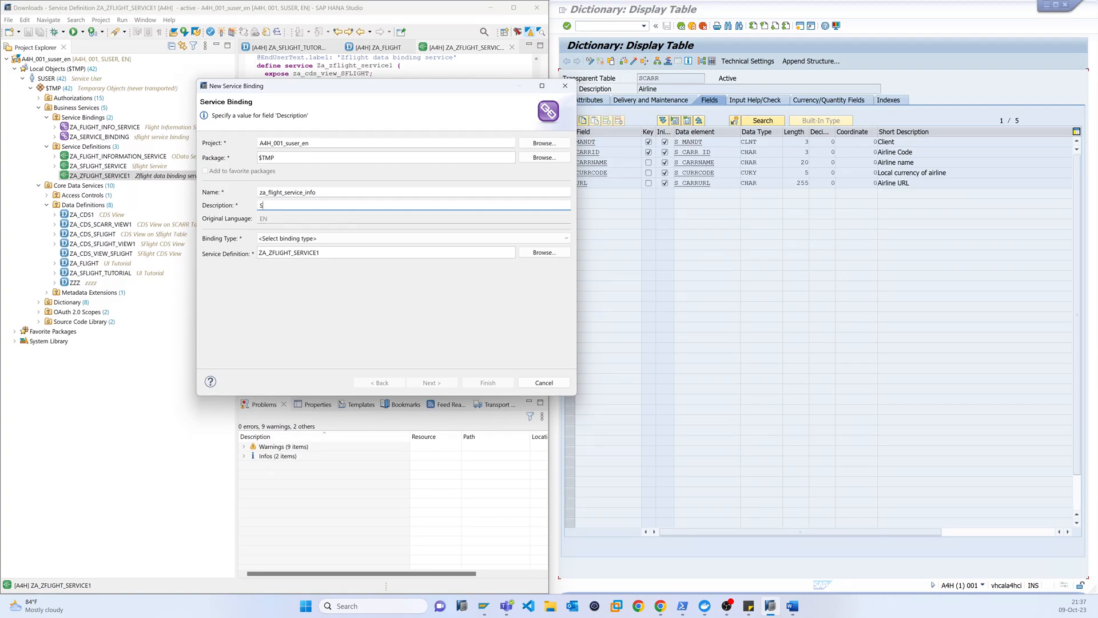
{"action": "type", "text": "flight flight inforomation"}
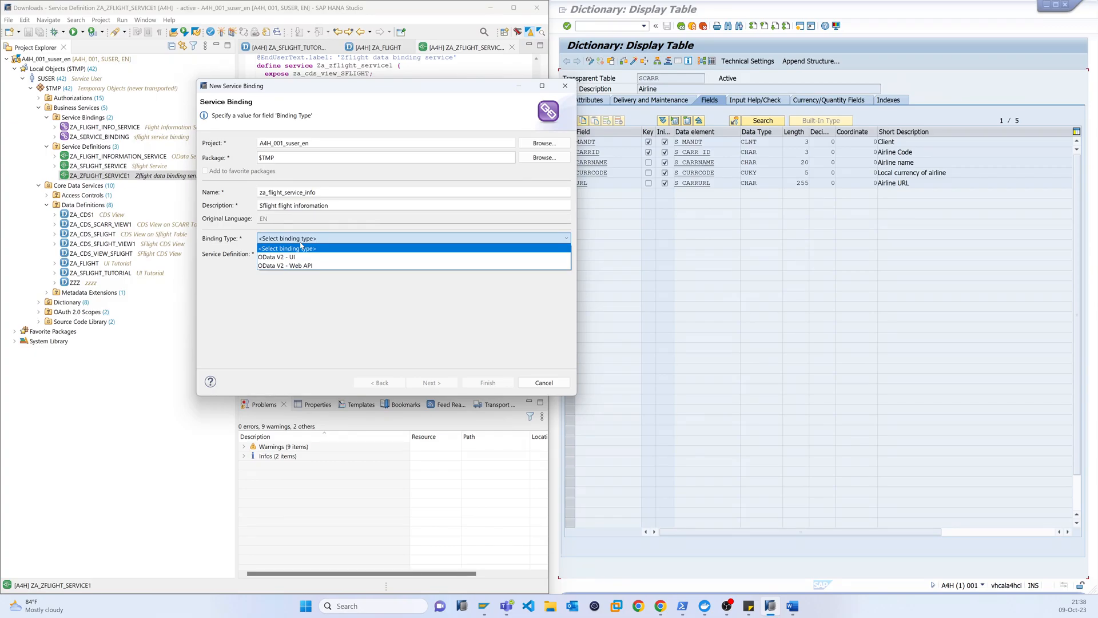
Choose binding type OData V2 - UI and finish, creating ZA_FLIGHT_SERVICE_INFO.
{"action": "left_click", "coordinate": [286, 259]}
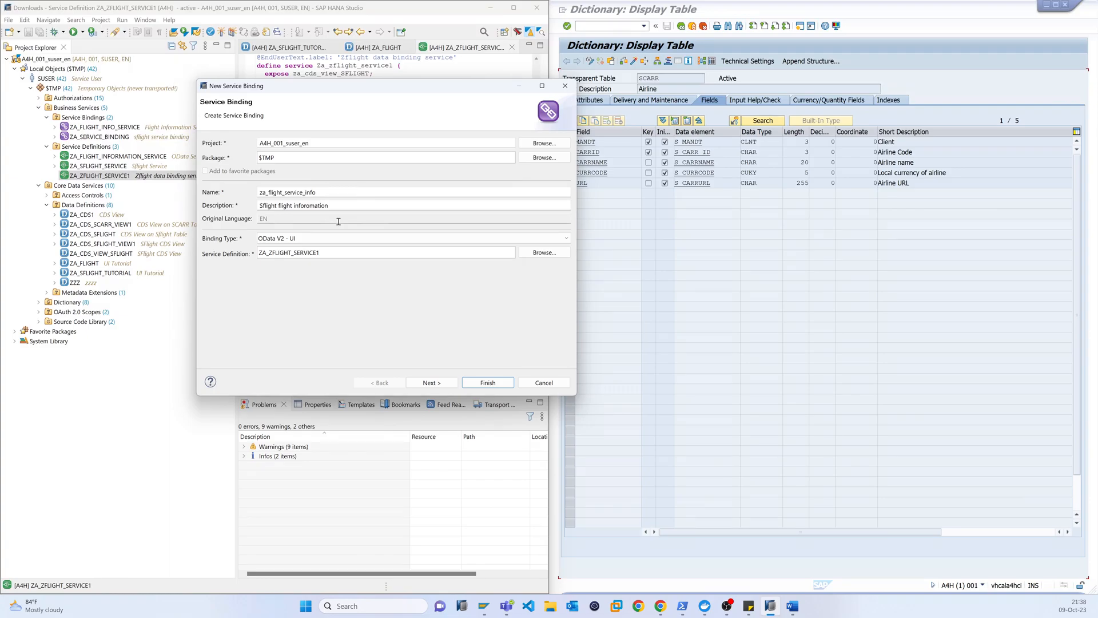
{"action": "left_click", "coordinate": [432, 383]}
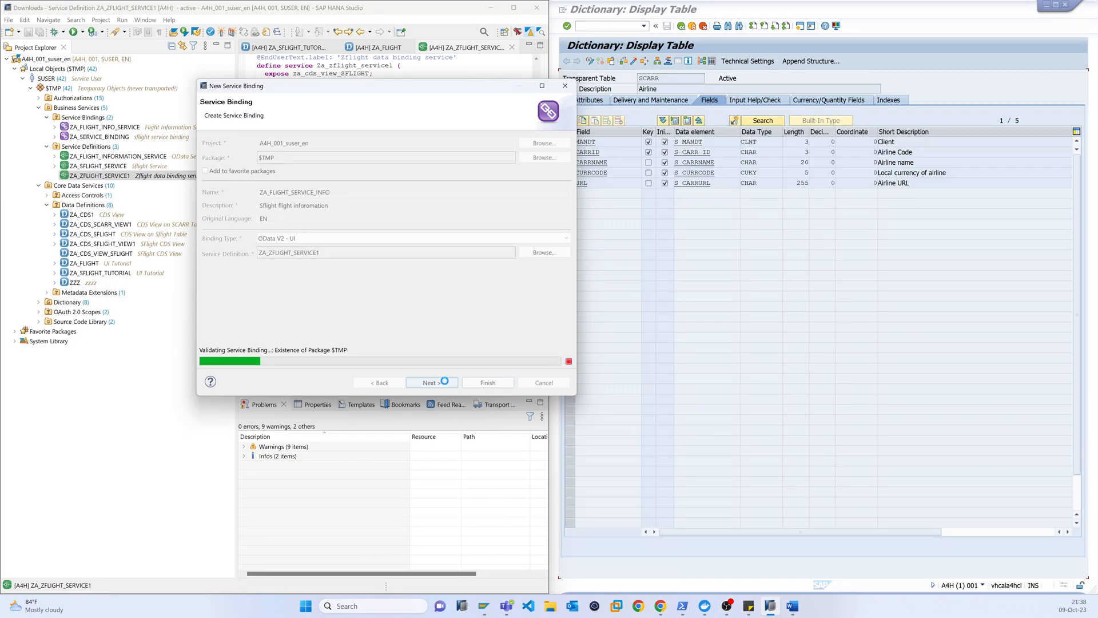
{"action": "left_click", "coordinate": [431, 382]}
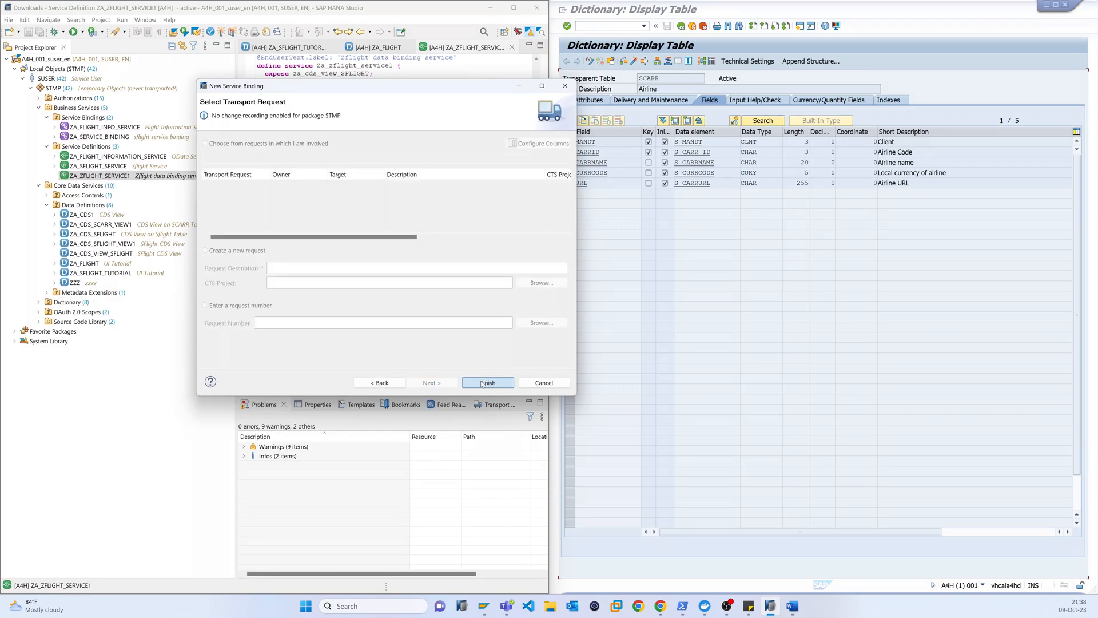
{"action": "left_click", "coordinate": [488, 382]}
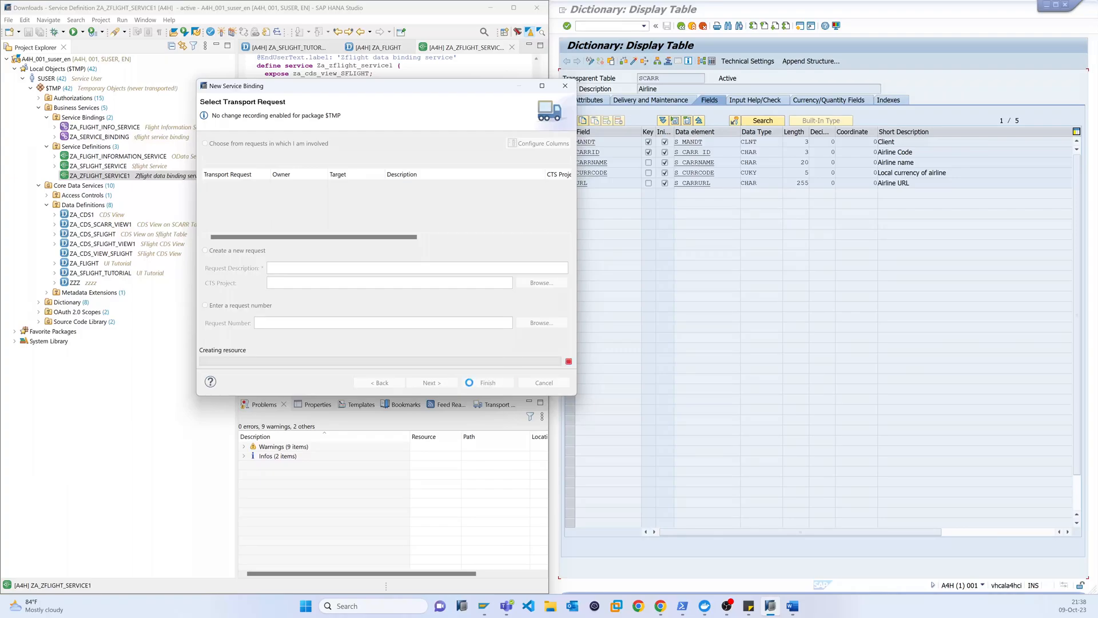
{"action": "left_click", "coordinate": [487, 382]}
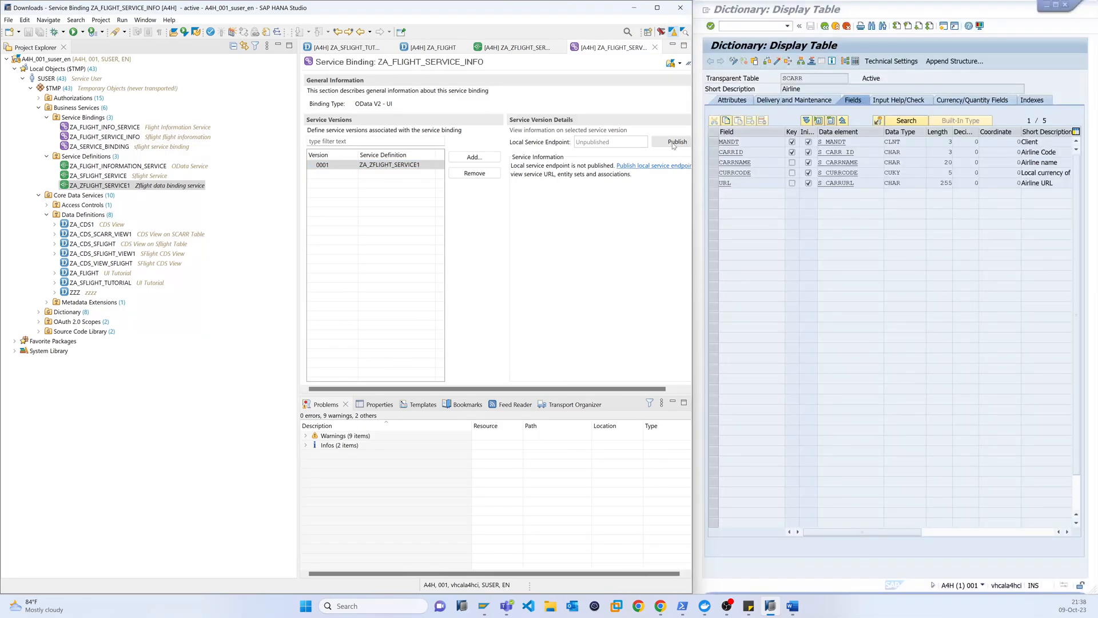
Publish ZA_FLIGHT_SERVICE_INFO locally and follow its service URL to the browser.
{"action": "left_click", "coordinate": [673, 142]}
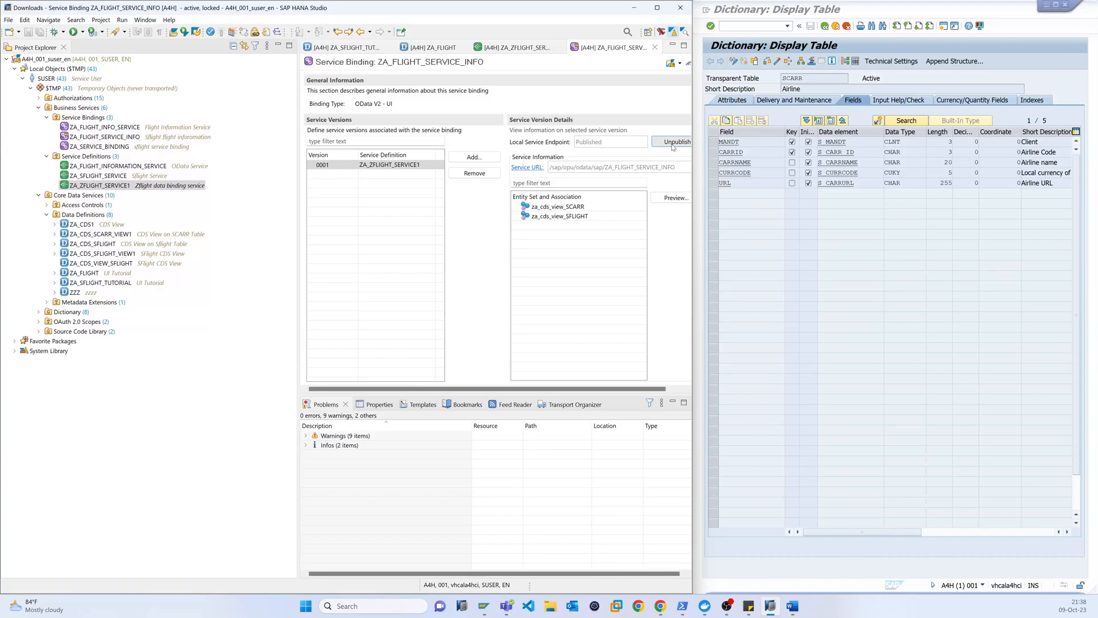
{"action": "left_click", "coordinate": [559, 215]}
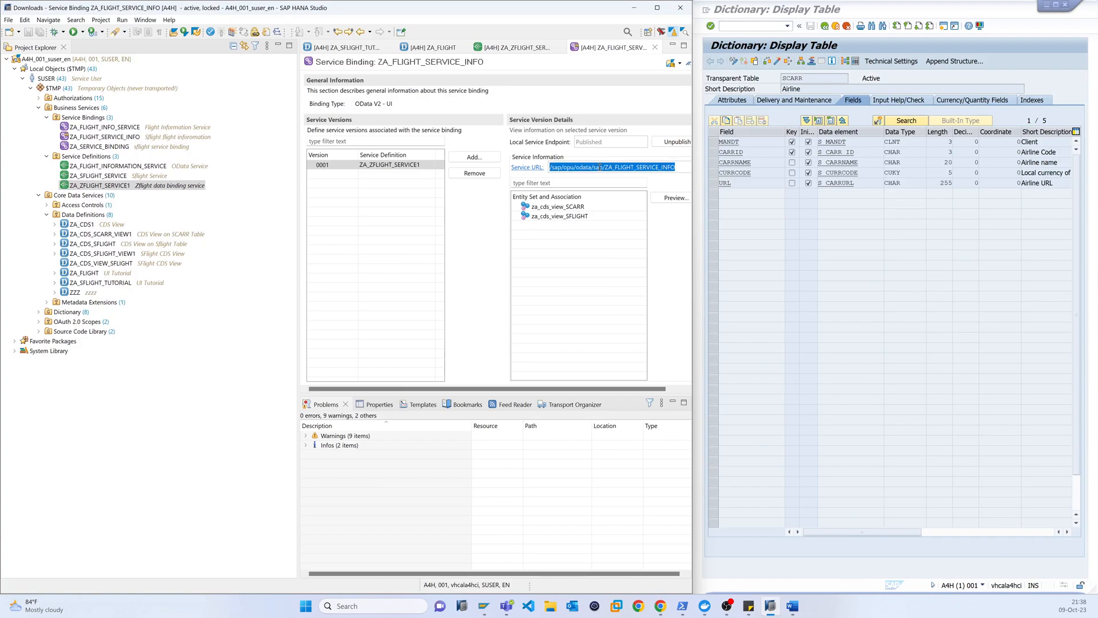
{"action": "left_click", "coordinate": [599, 167]}
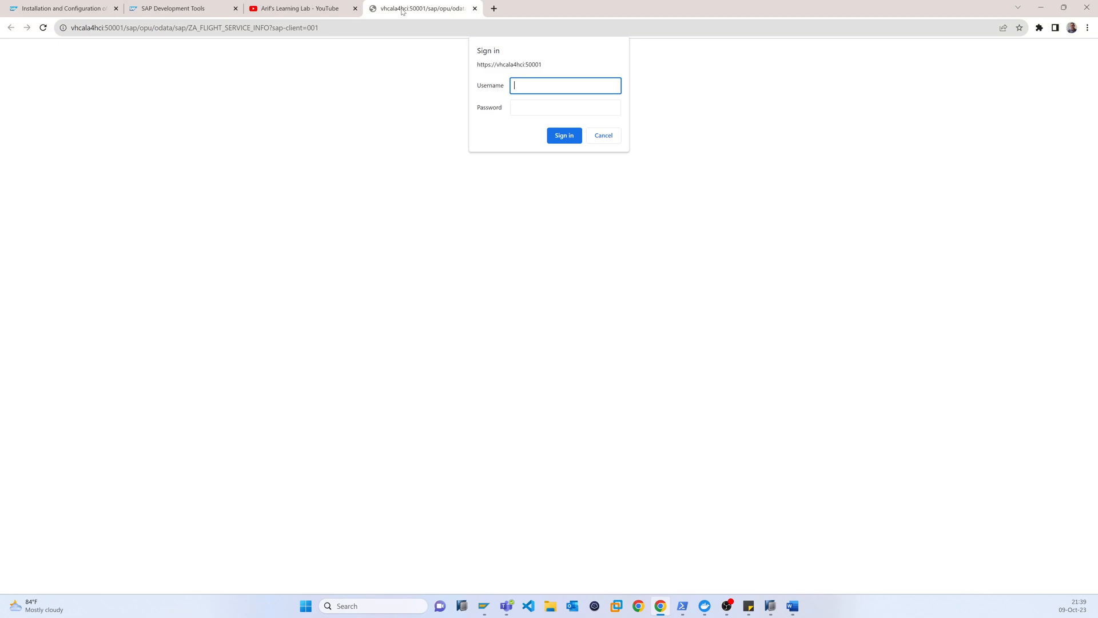
Sign in to Chrome to show the ZA_FLIGHT_SERVICE_INFO OData service document.
{"action": "type", "text": "suser"}
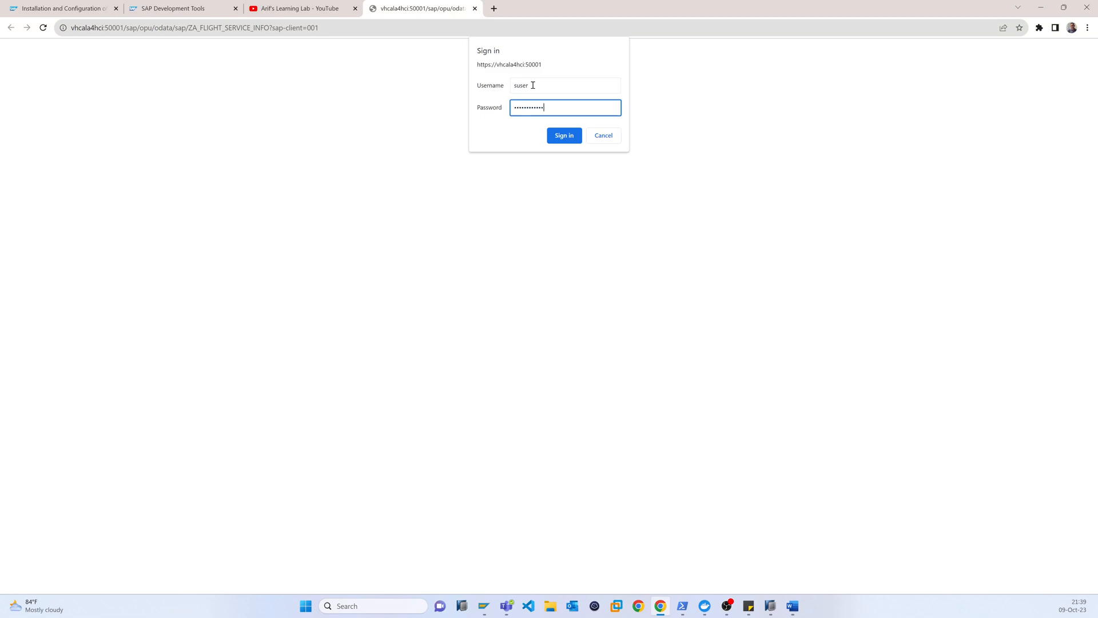
{"action": "left_click", "coordinate": [564, 135]}
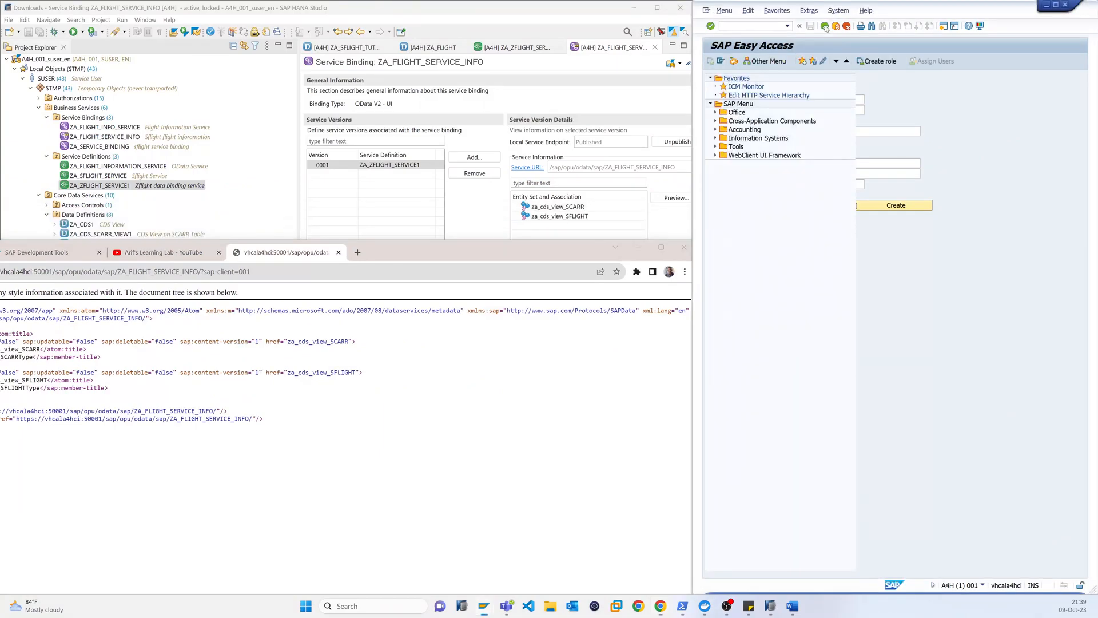
Run /n/IWFND/MAINT_SERVICE from history and scroll the Service Catalog to ZA_FLIGHT_SERVICE_INFO.
{"action": "left_click", "coordinate": [787, 25]}
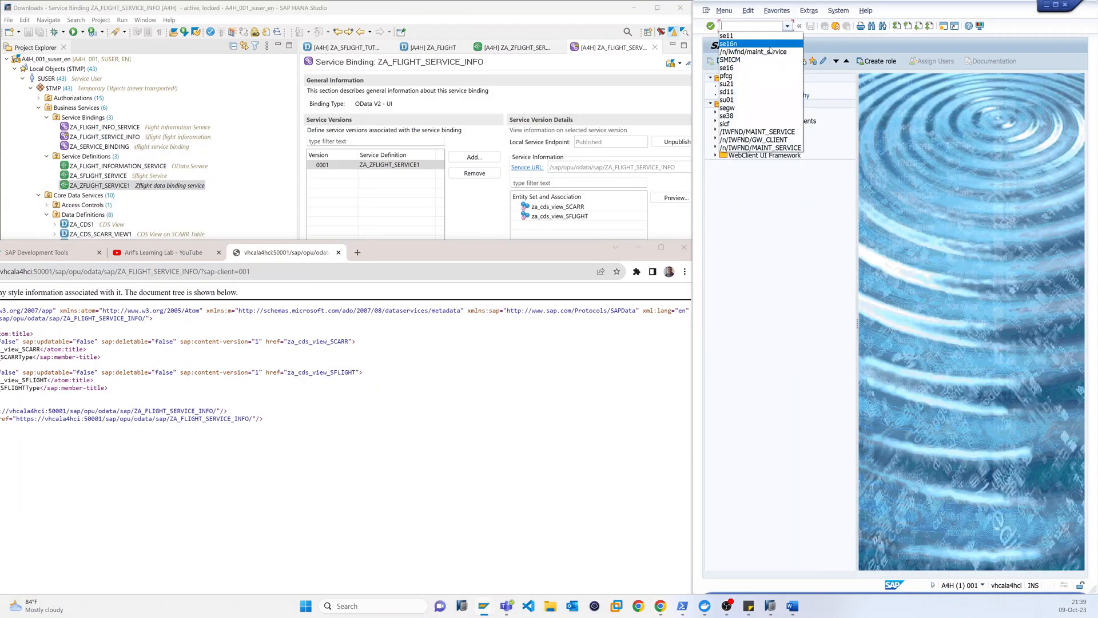
{"action": "left_click", "coordinate": [749, 52]}
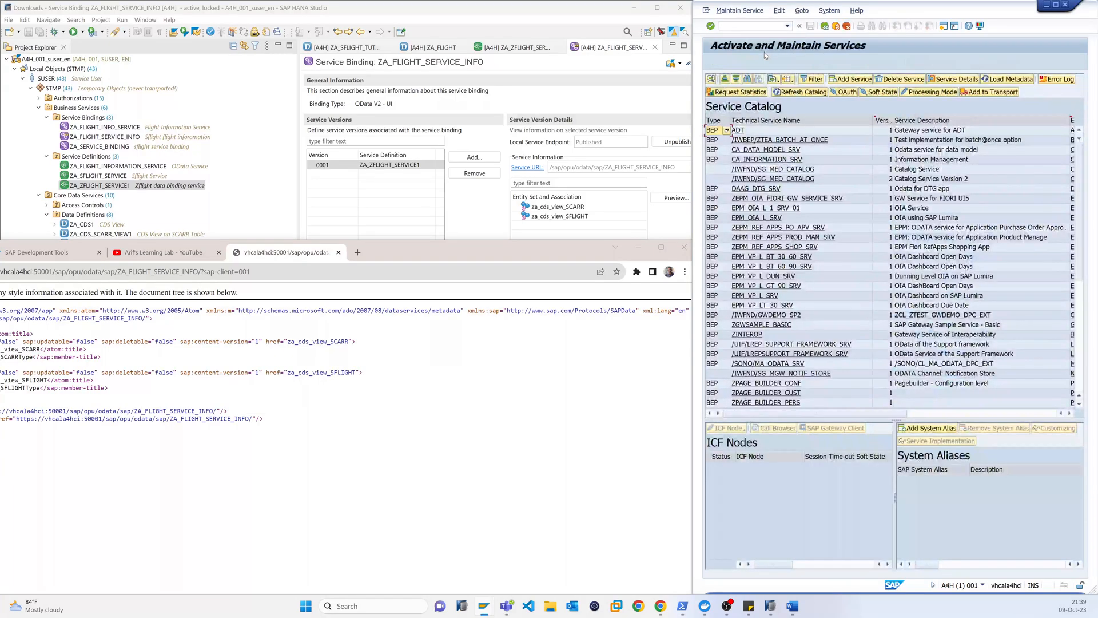
{"action": "scroll", "scroll_direction": "down", "scroll_amount": 3}
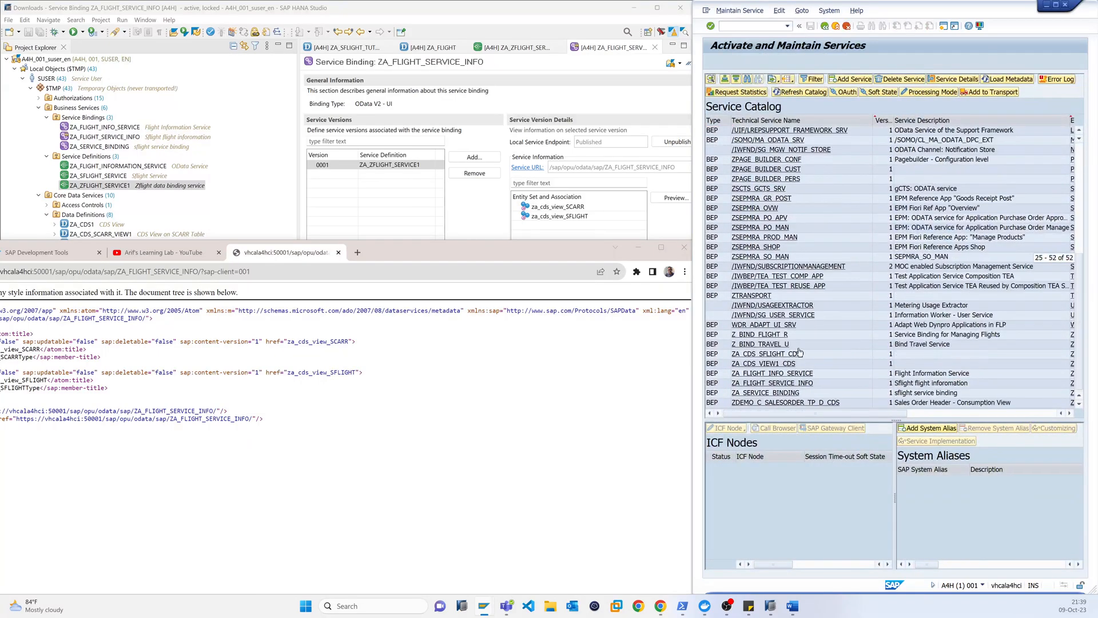